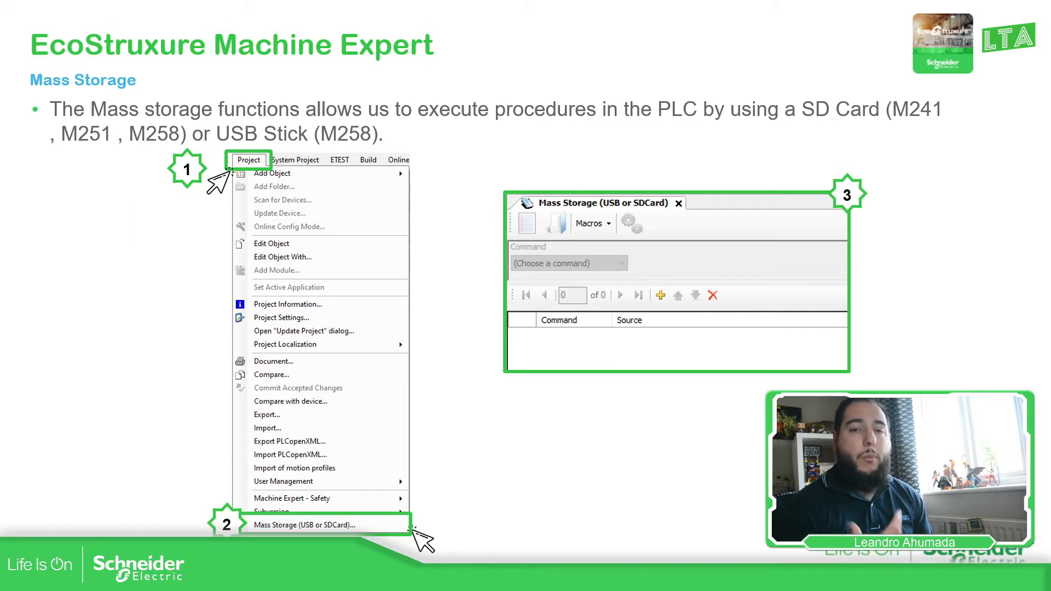
pyautogui.moveTo(87, 337)
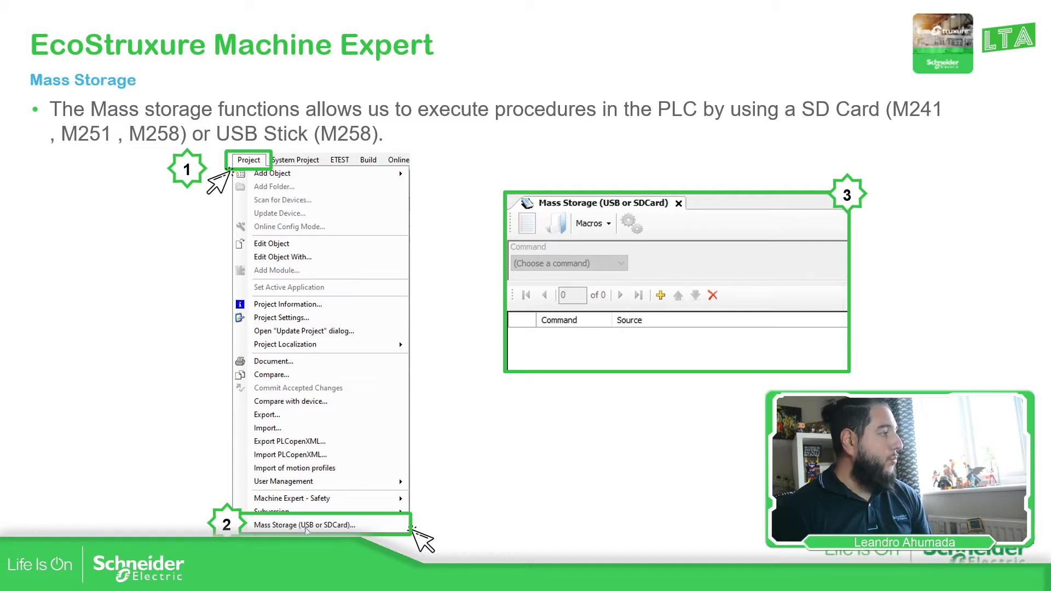
pyautogui.moveTo(478, 225)
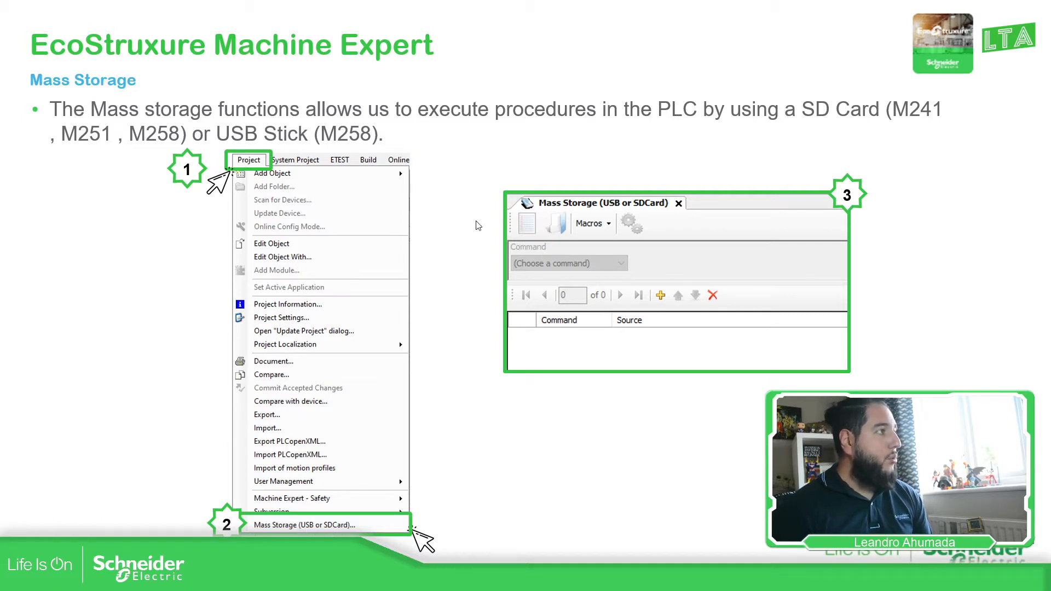
pyautogui.moveTo(580, 279)
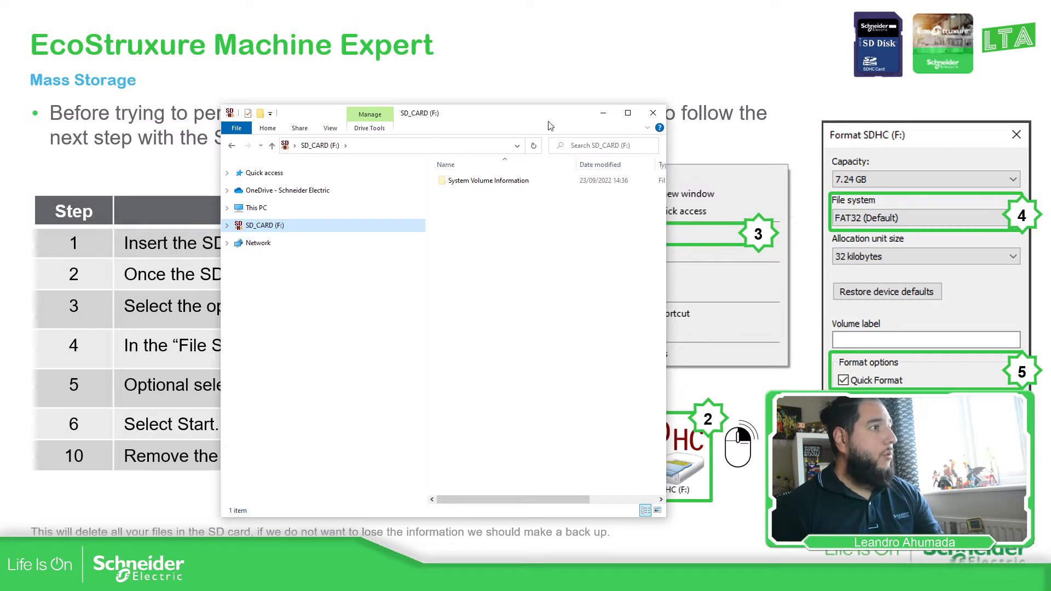
pyautogui.moveTo(338, 188)
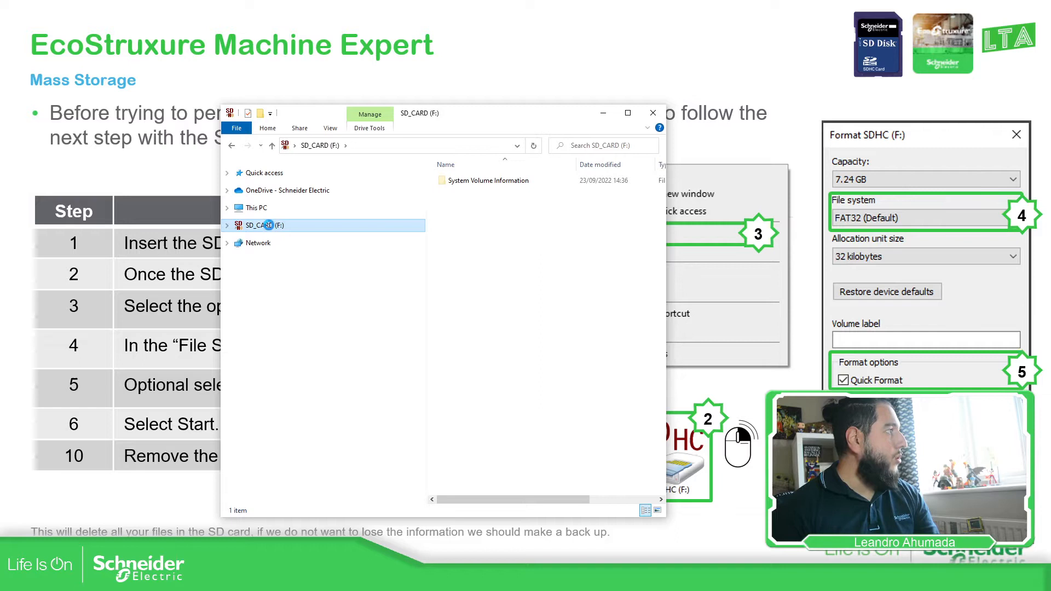
# Step: Open the Format settings for SD_CARD (F:) and keep FAT32 (Default) as file system
pyautogui.rightClick(268, 225)
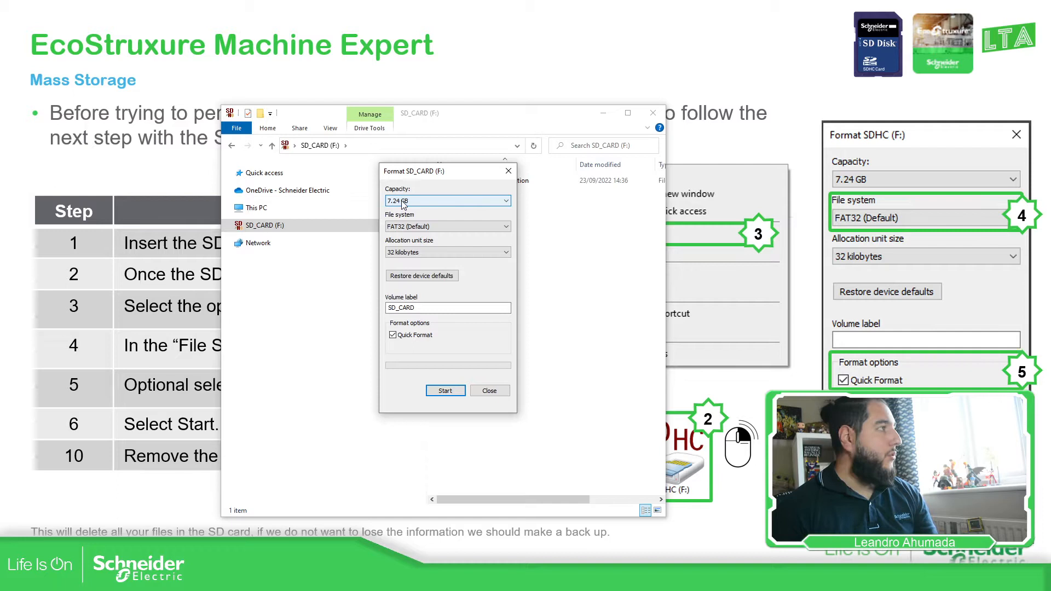
pyautogui.click(505, 226)
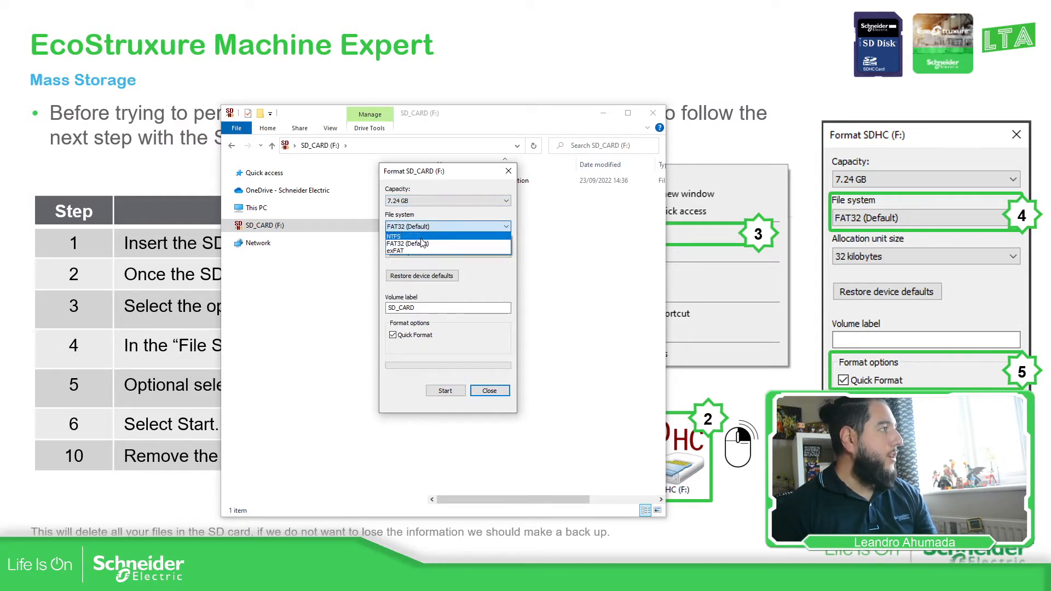
pyautogui.click(409, 227)
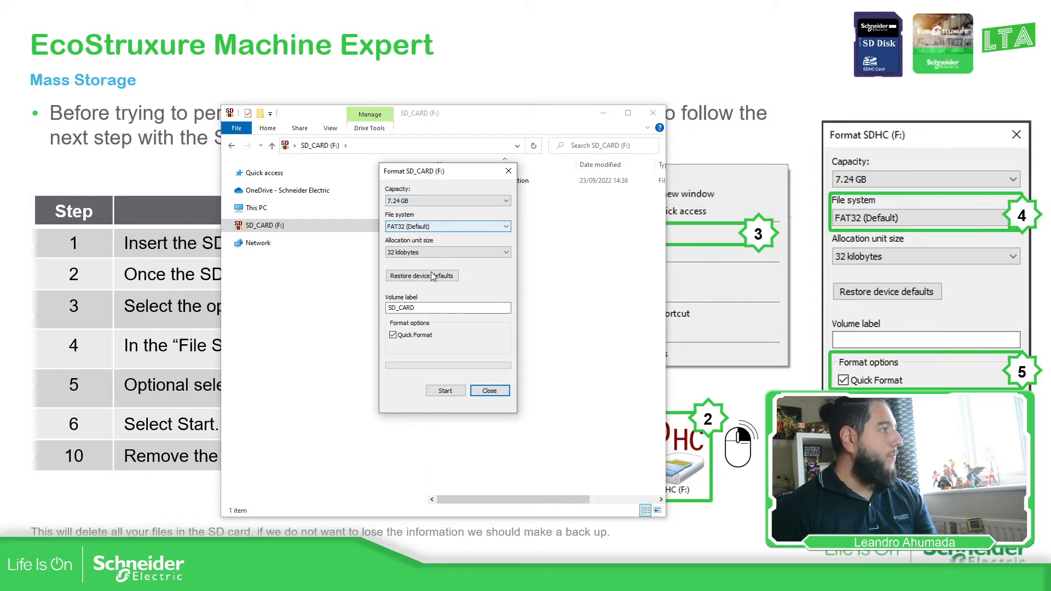
pyautogui.tripleClick(448, 308)
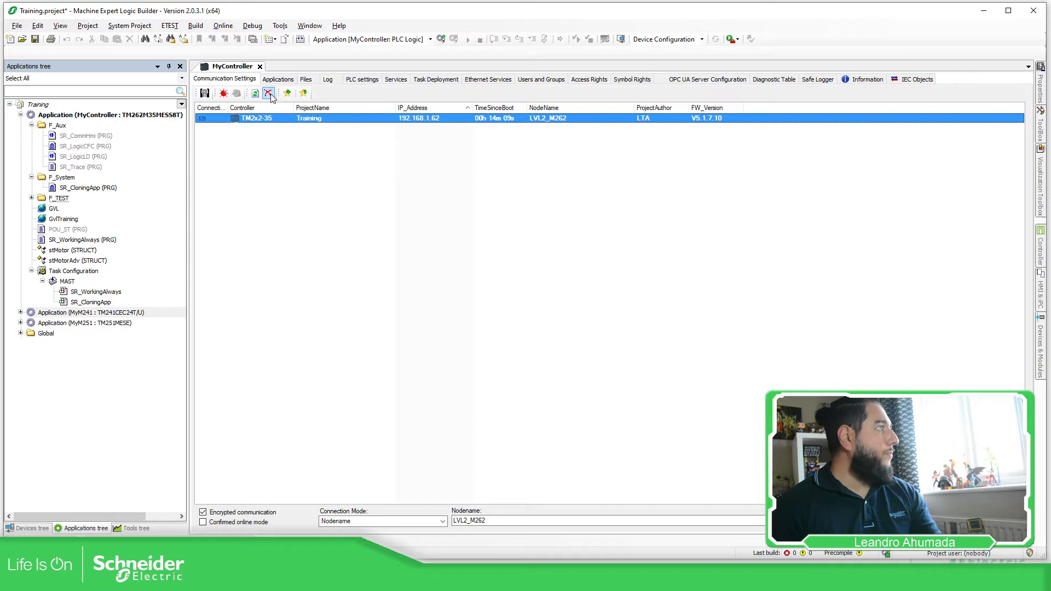
# Step: Close the controller settings and open an empty Mass Storage (USB or SDCard) script's Macros list
pyautogui.click(260, 66)
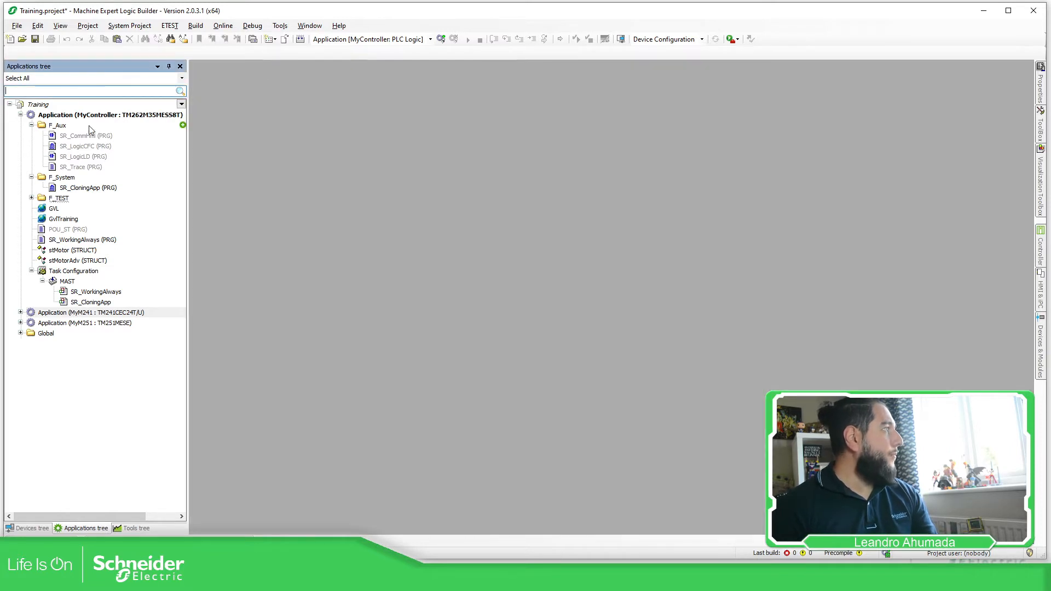
pyautogui.click(59, 26)
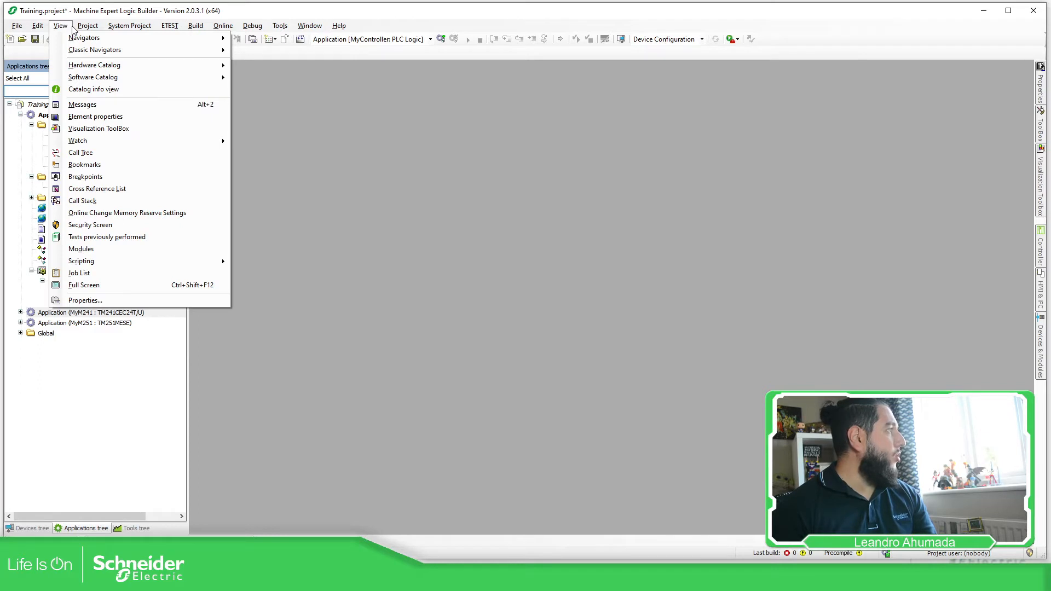
pyautogui.click(87, 26)
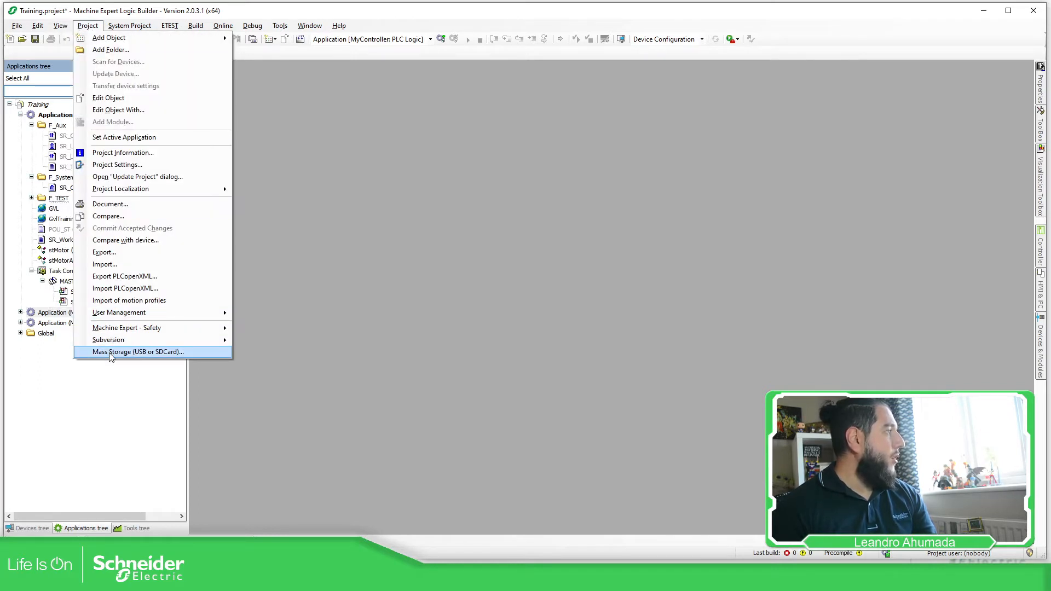
pyautogui.click(137, 352)
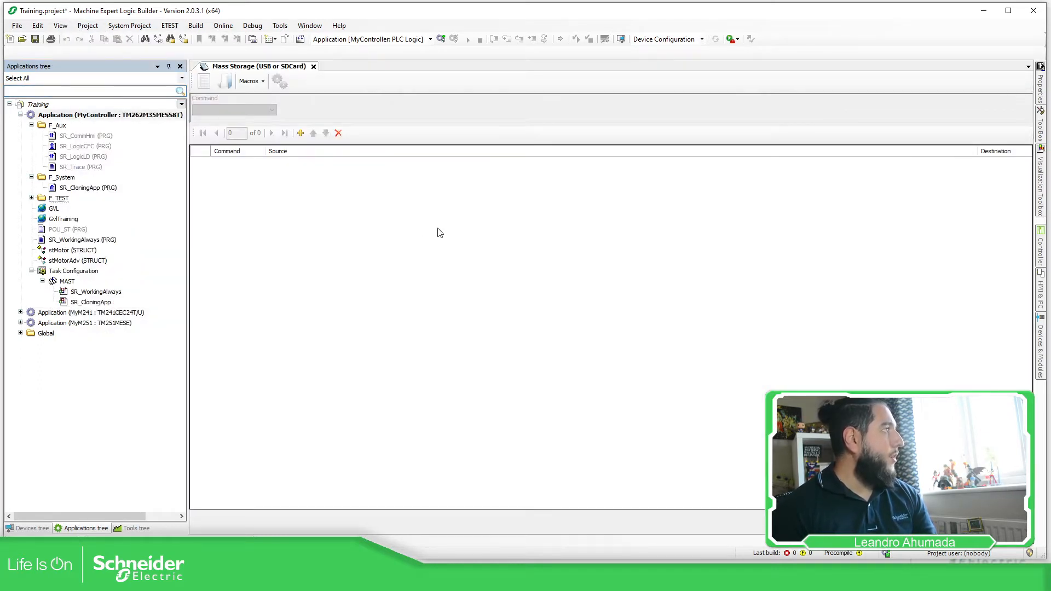
pyautogui.moveTo(224, 57)
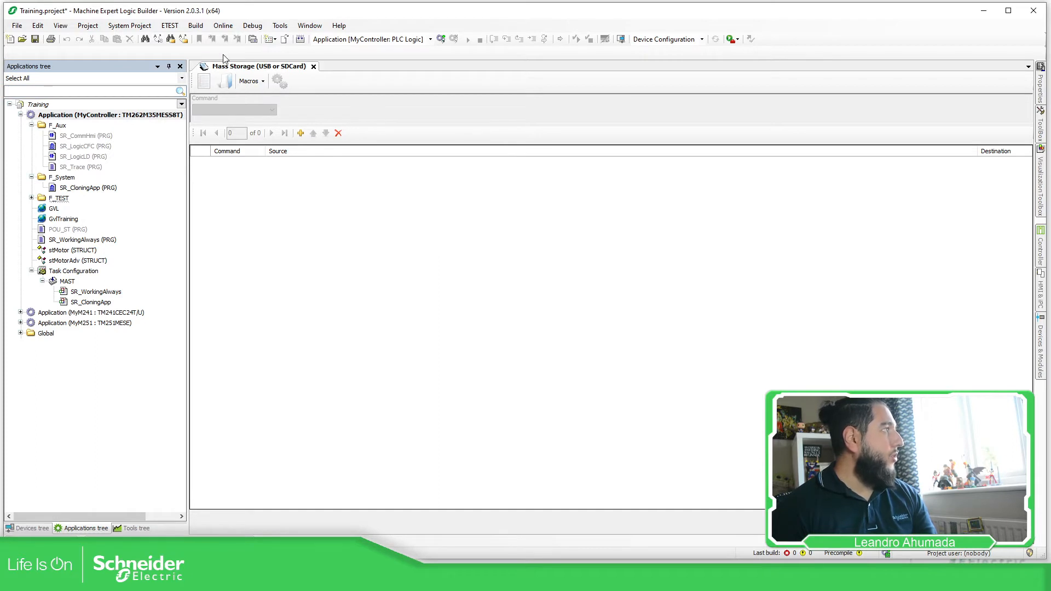
pyautogui.moveTo(203, 81)
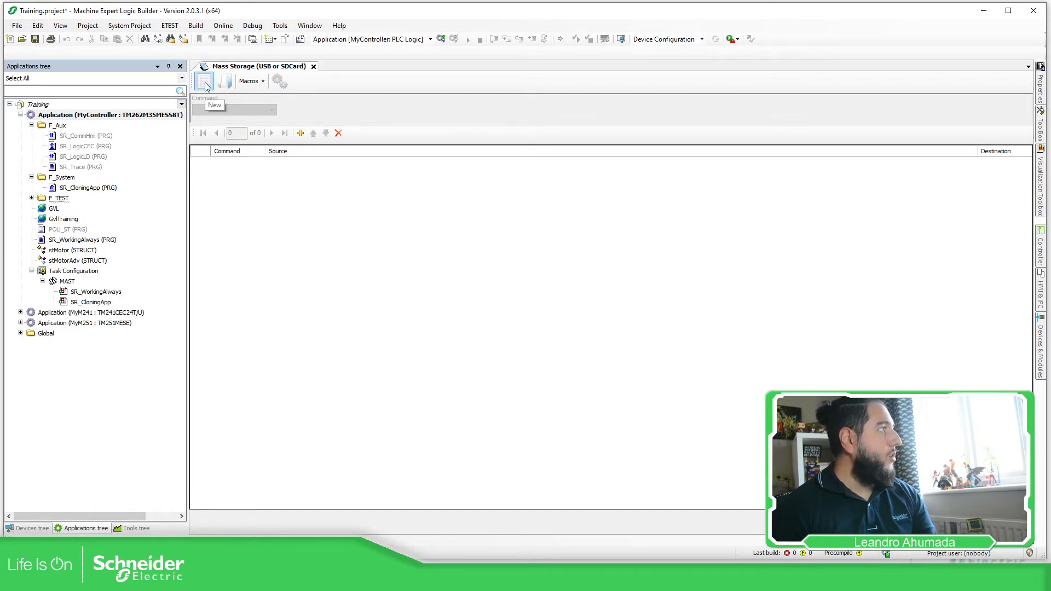
pyautogui.moveTo(225, 81)
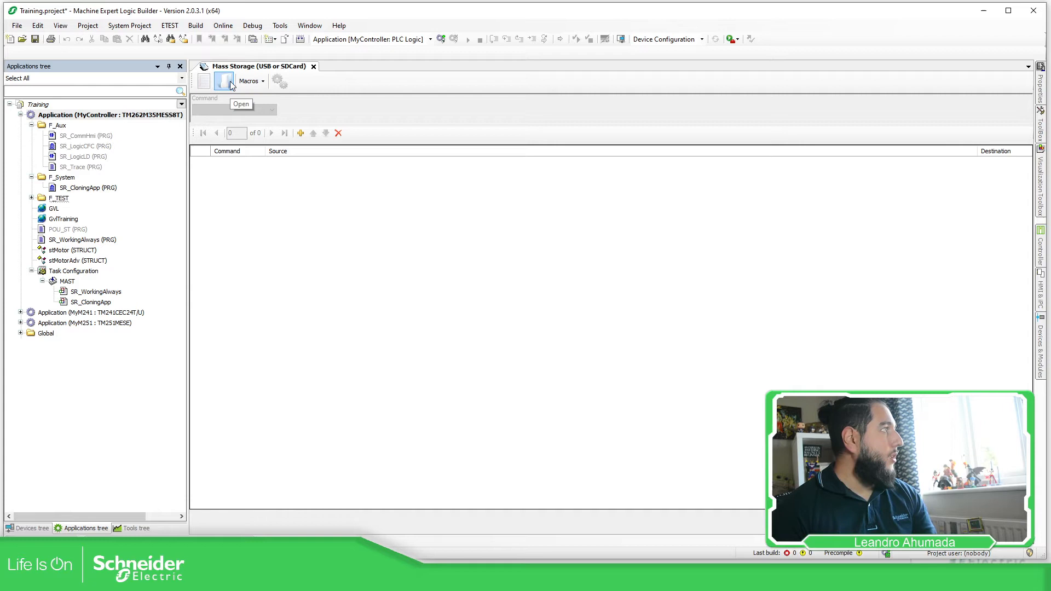
pyautogui.click(249, 81)
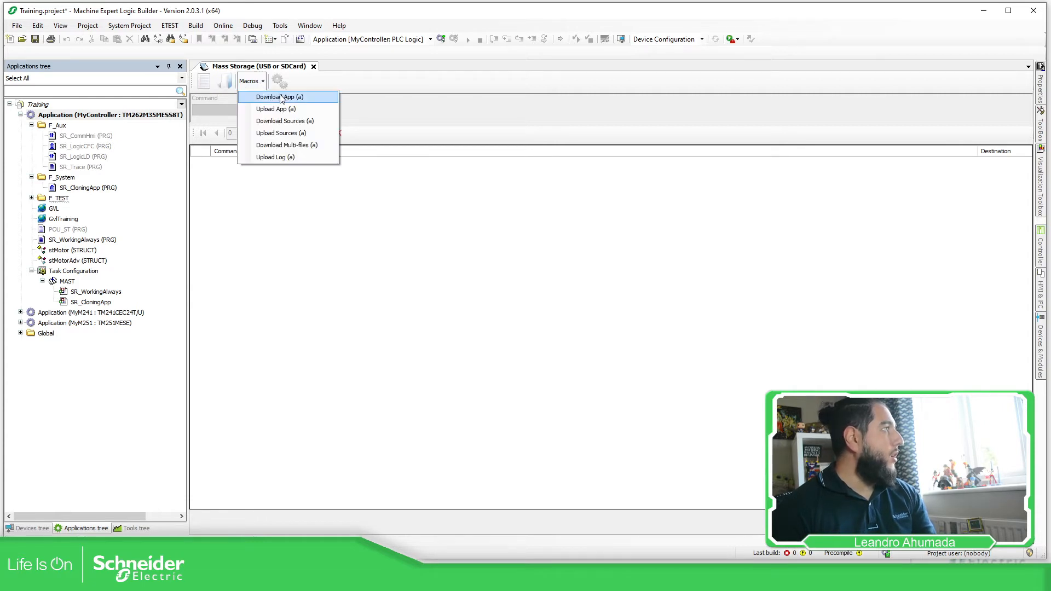
pyautogui.moveTo(299, 99)
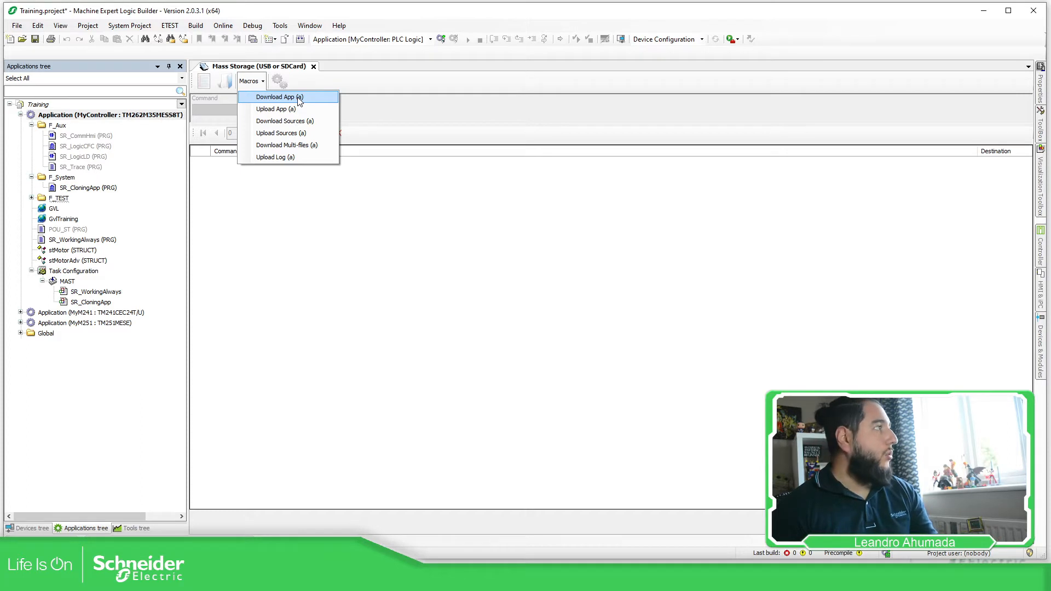
# Step: Add the Download App and Upload Log macros to the mass storage script
pyautogui.click(275, 98)
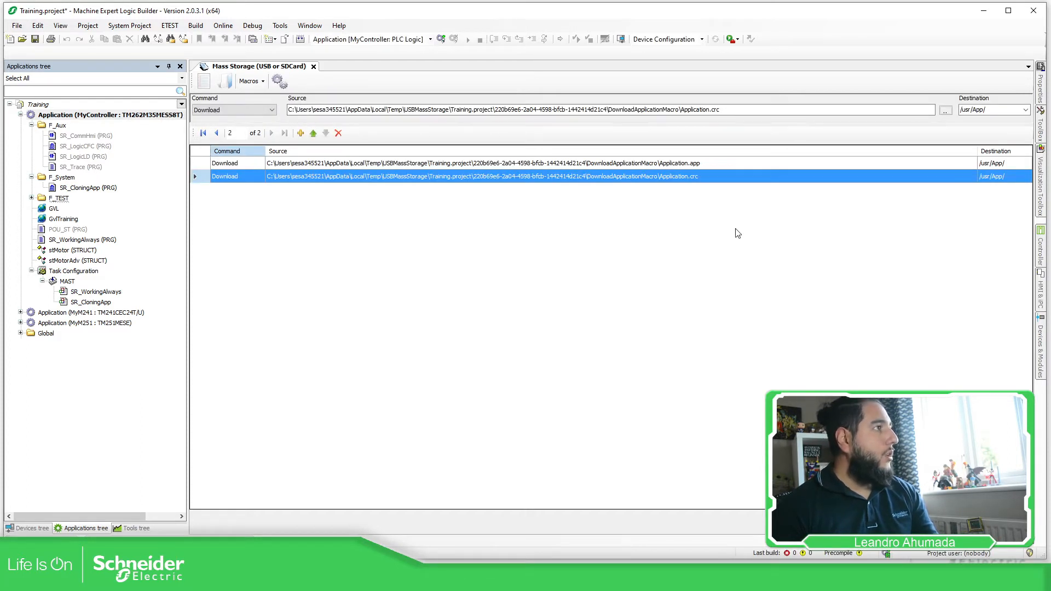
pyautogui.moveTo(702, 176)
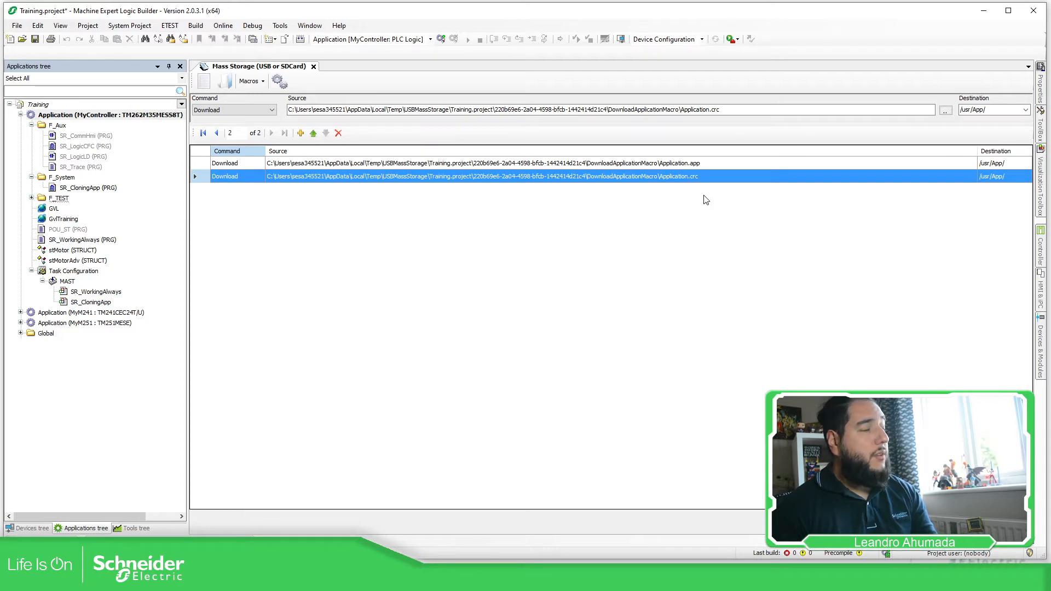
pyautogui.moveTo(480, 252)
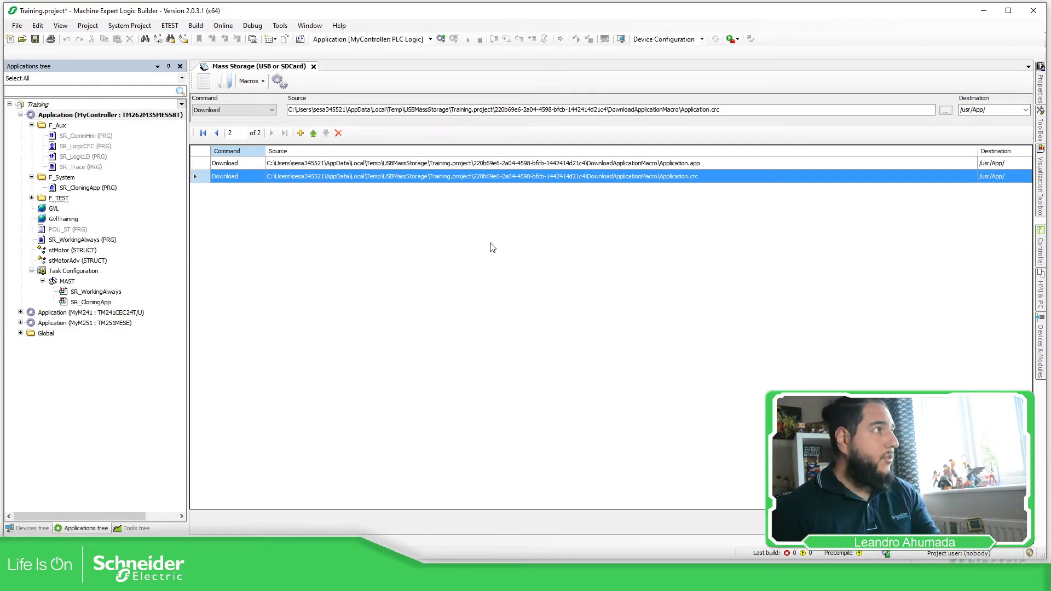
pyautogui.moveTo(510, 244)
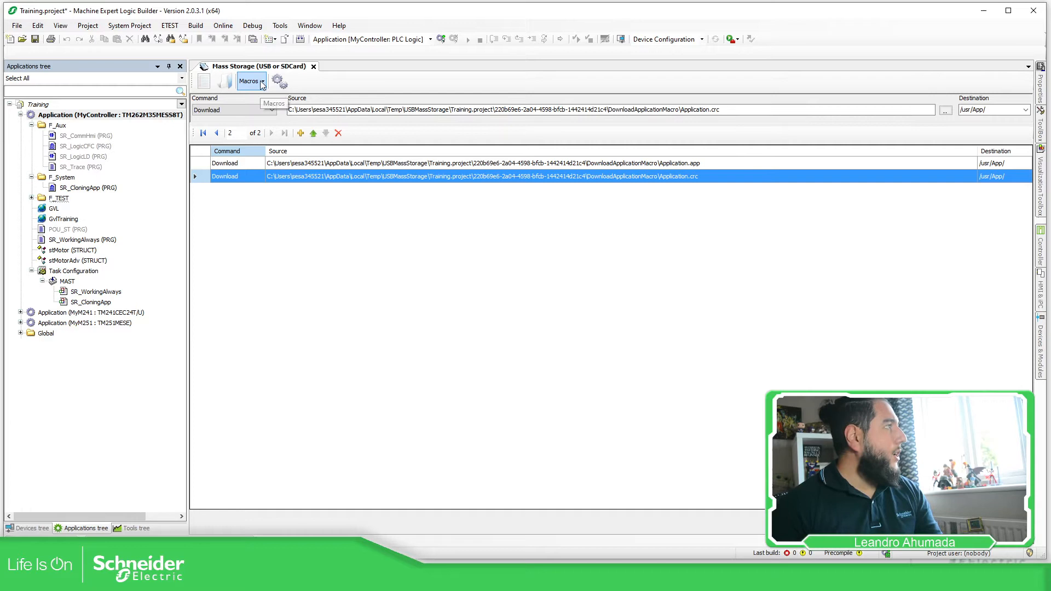
pyautogui.click(250, 80)
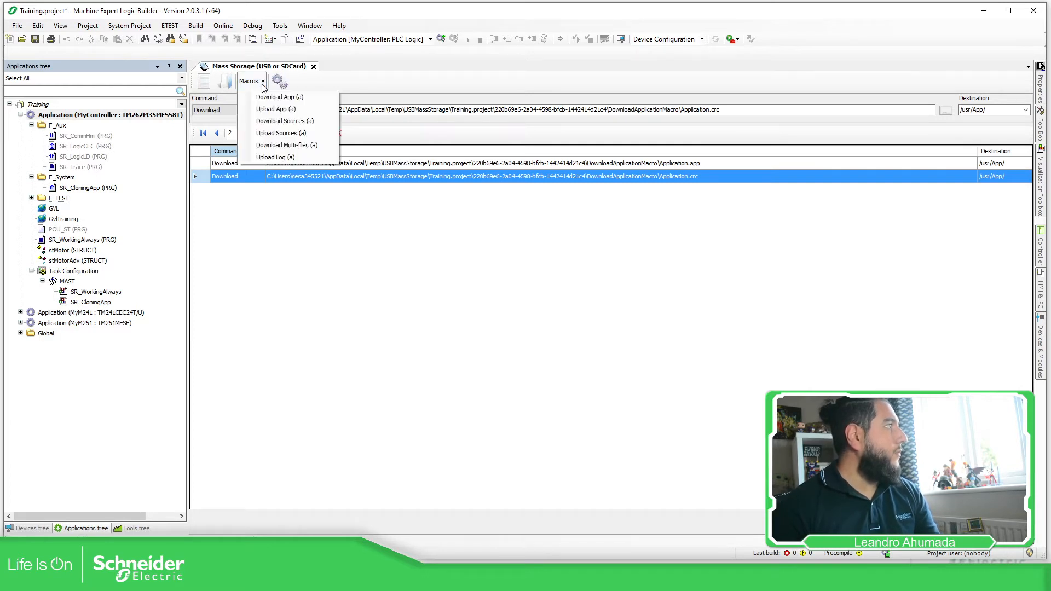
pyautogui.click(275, 157)
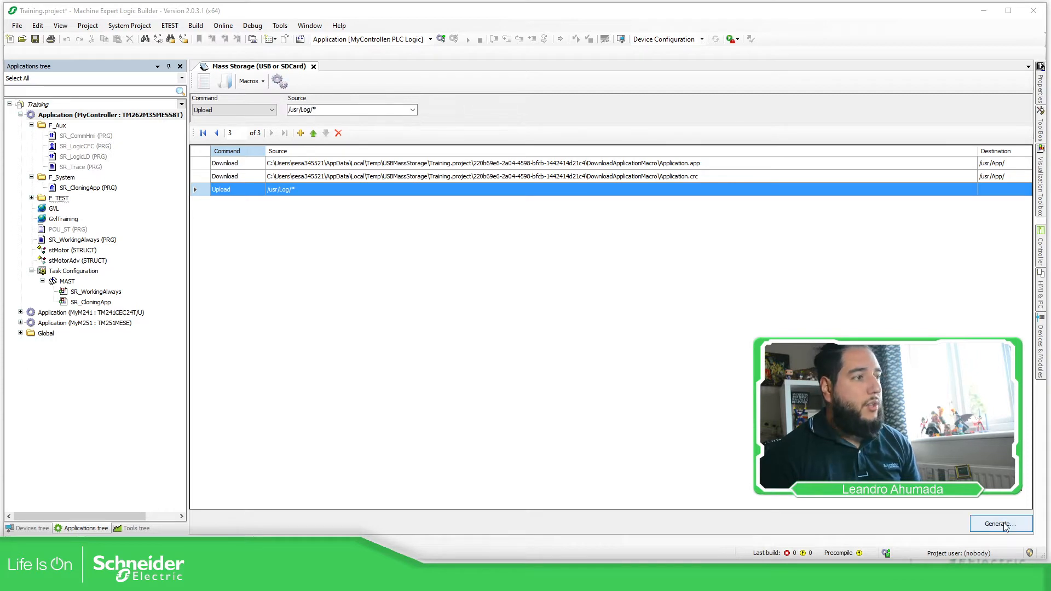
pyautogui.moveTo(749, 284)
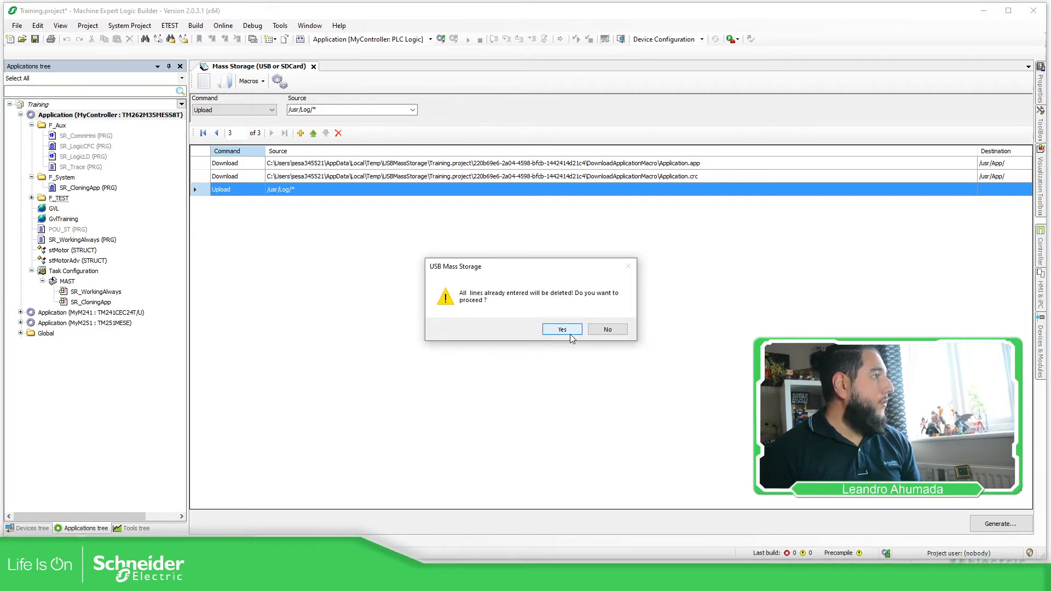
# Step: Confirm generation, then add an empty procedure with command Delete and browse its source folders
pyautogui.click(562, 329)
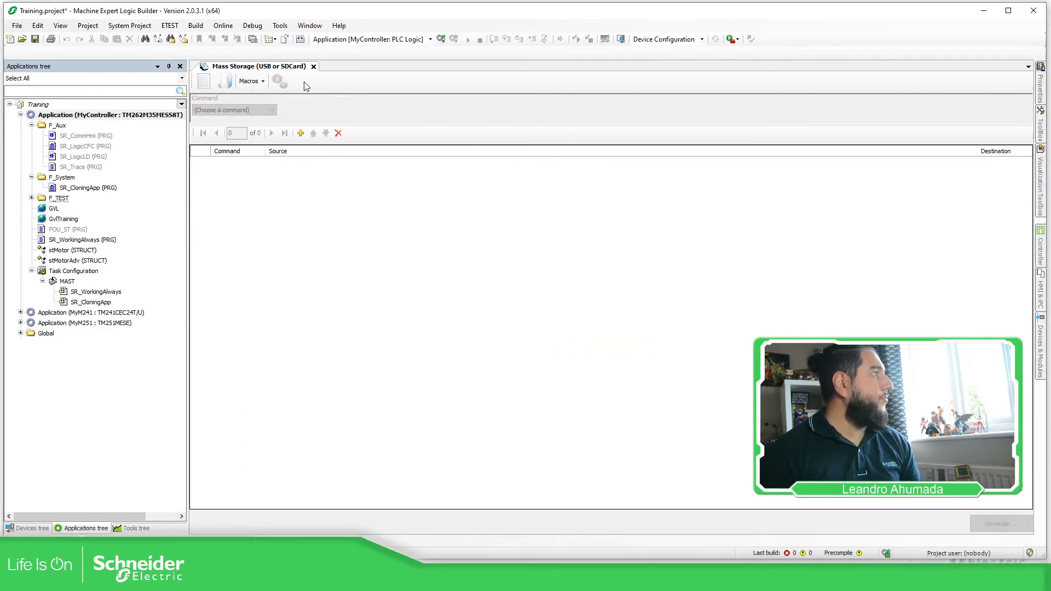
pyautogui.moveTo(248, 81)
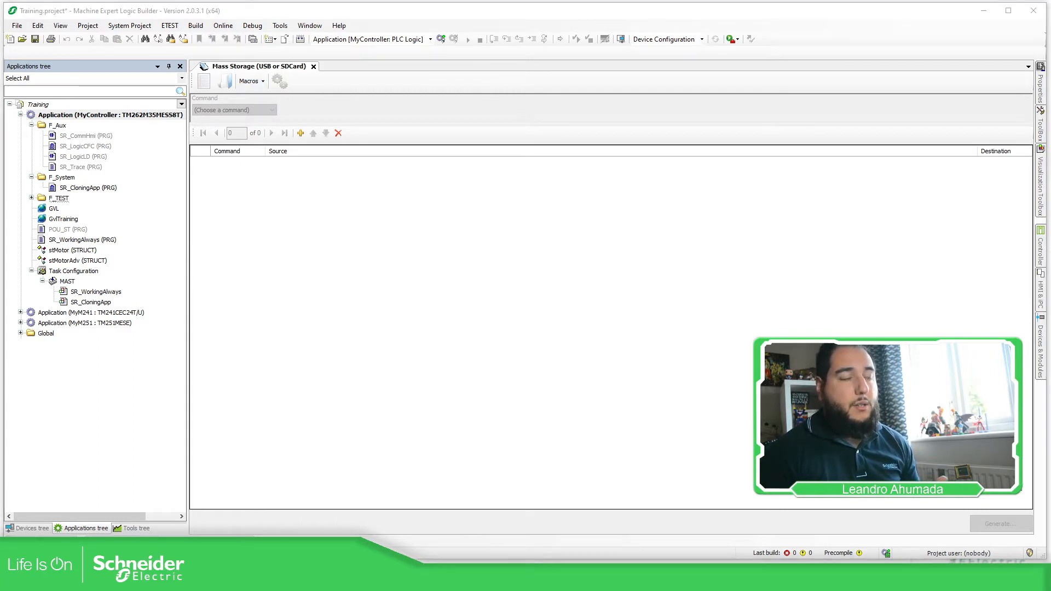
pyautogui.moveTo(910, 66)
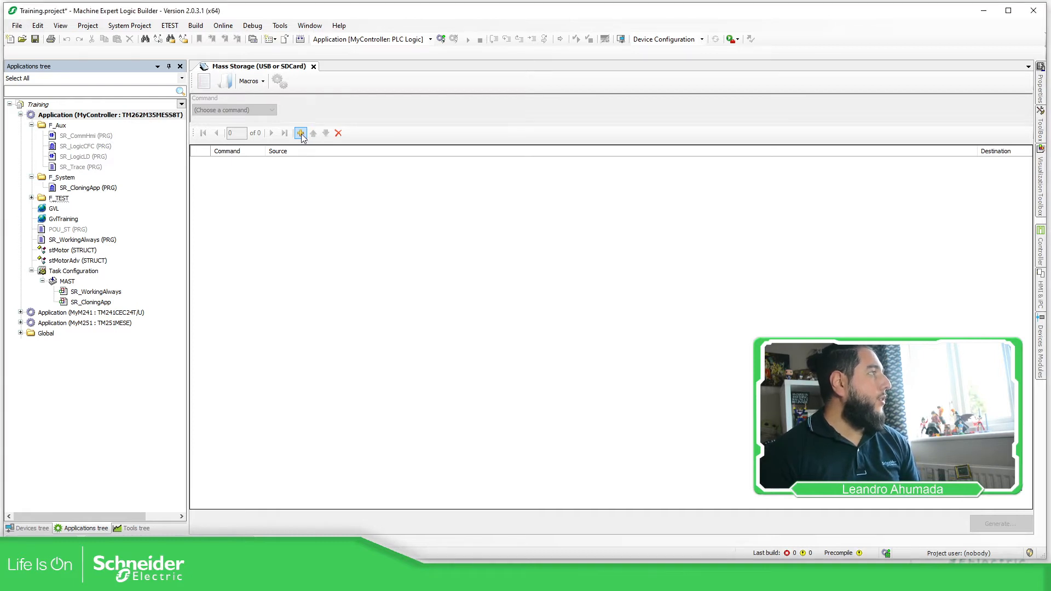
pyautogui.click(301, 132)
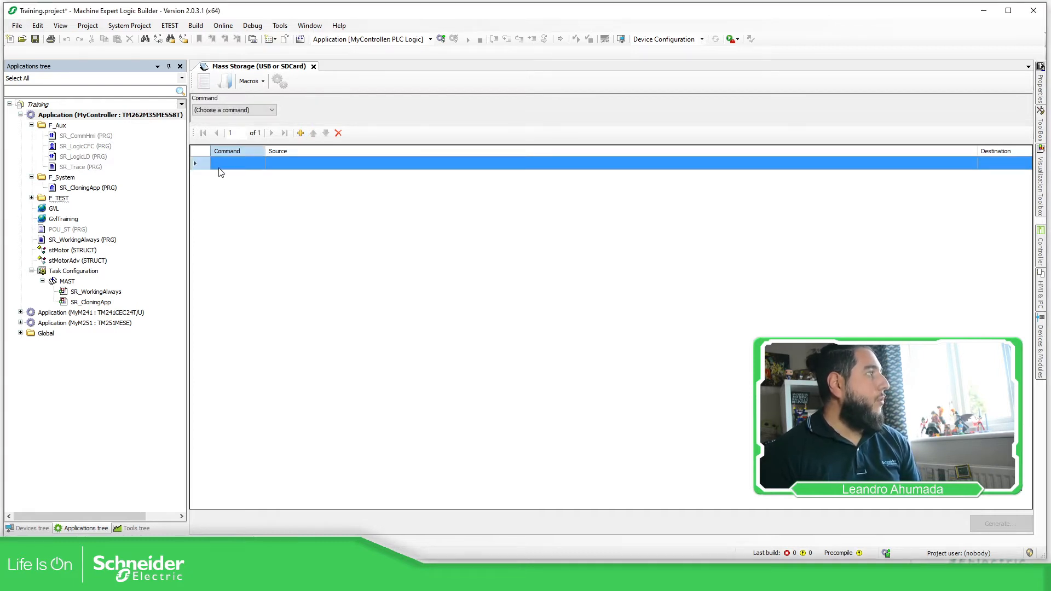
pyautogui.moveTo(264, 120)
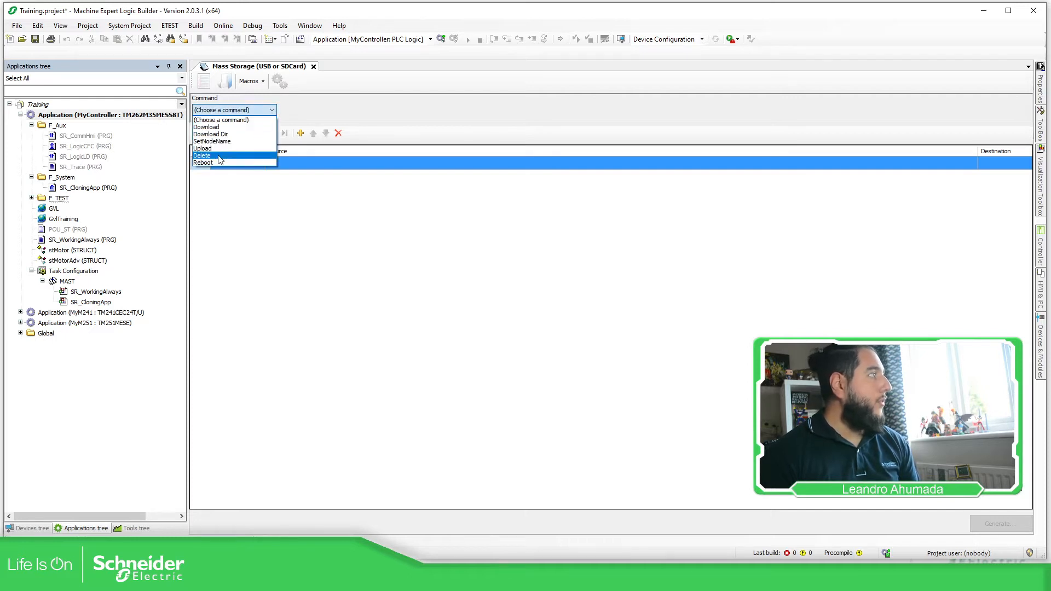
pyautogui.moveTo(206, 126)
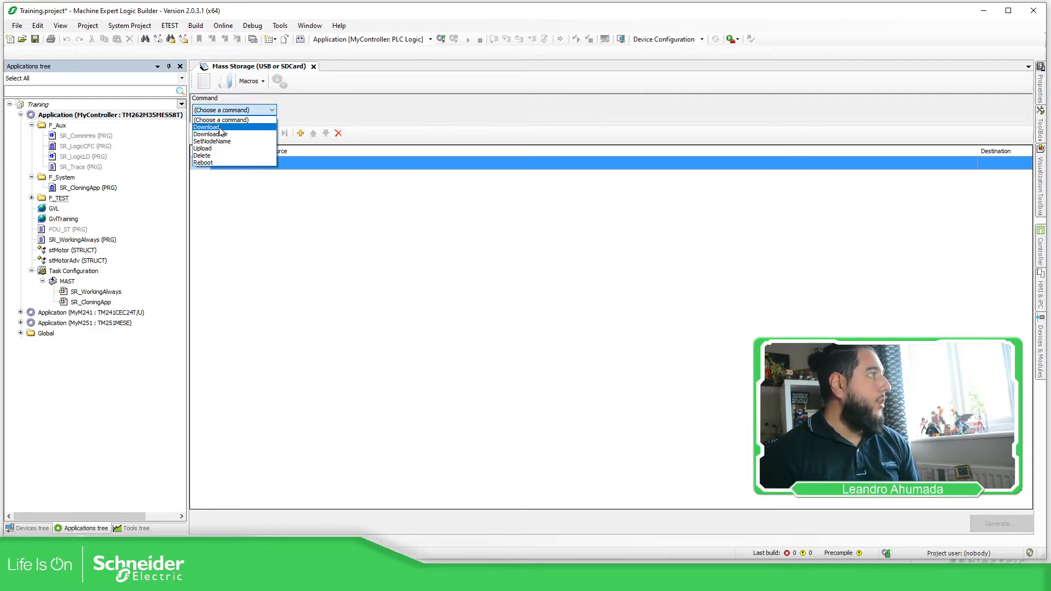
pyautogui.moveTo(224, 148)
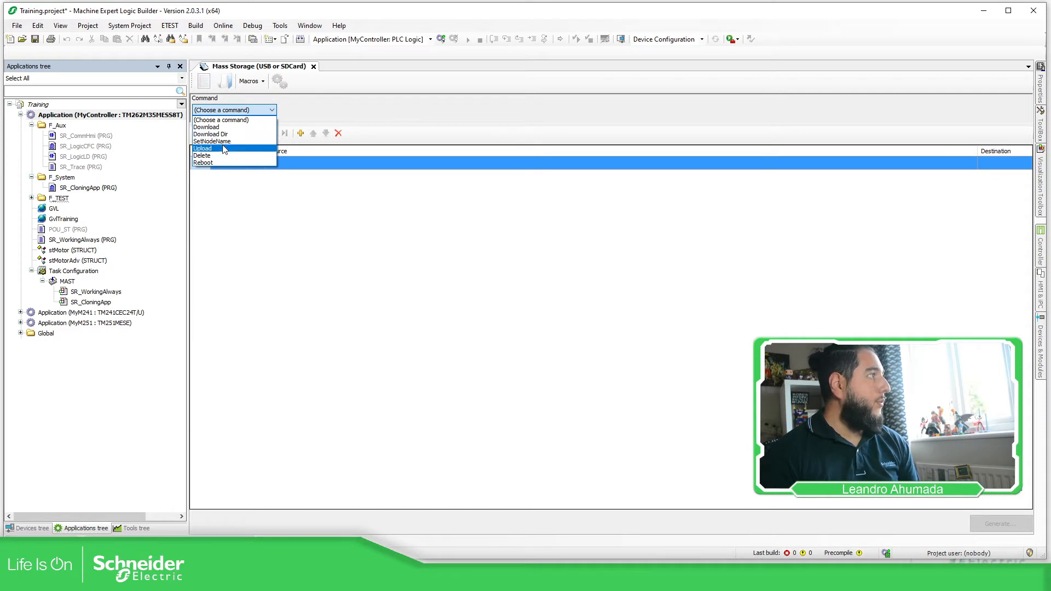
pyautogui.moveTo(226, 163)
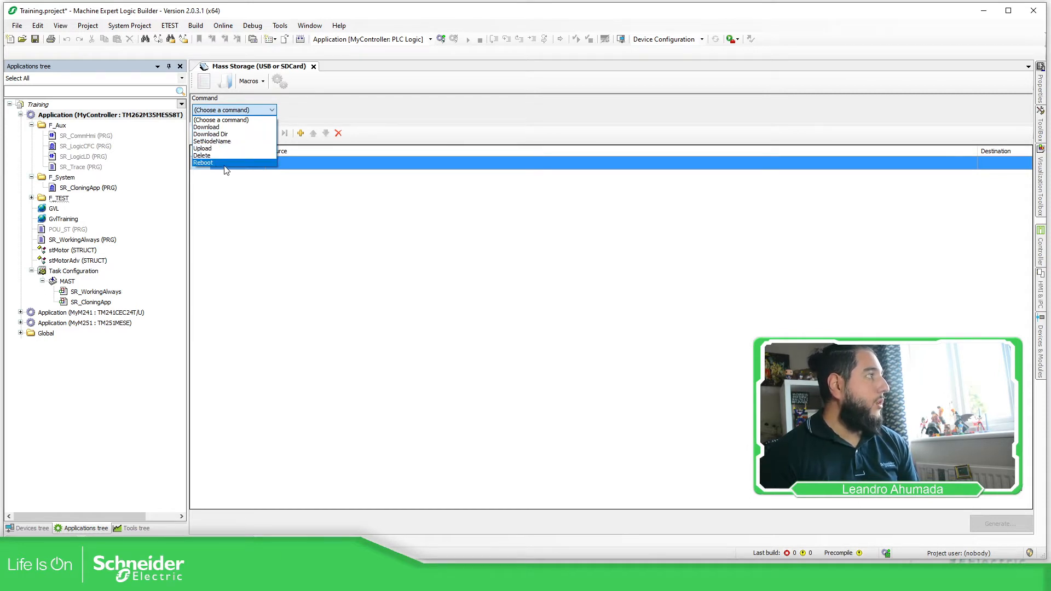
pyautogui.moveTo(234, 119)
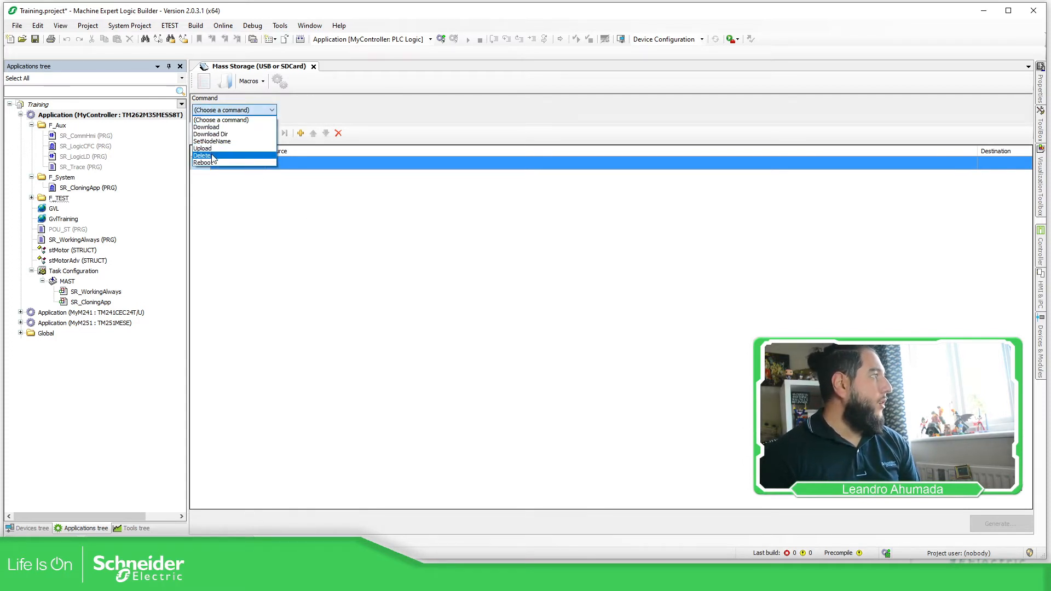
pyautogui.click(202, 155)
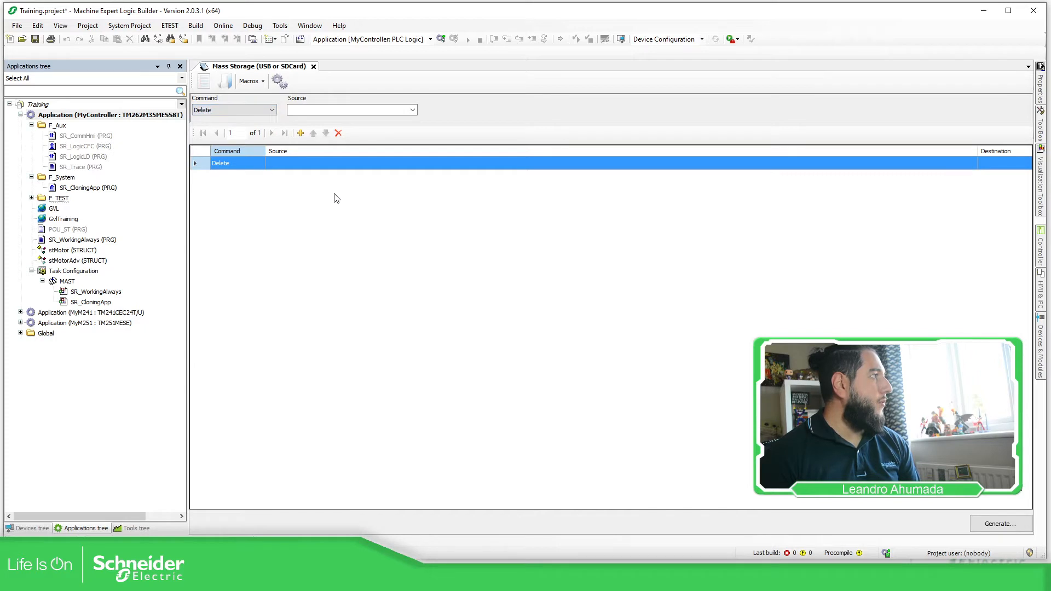
pyautogui.click(411, 110)
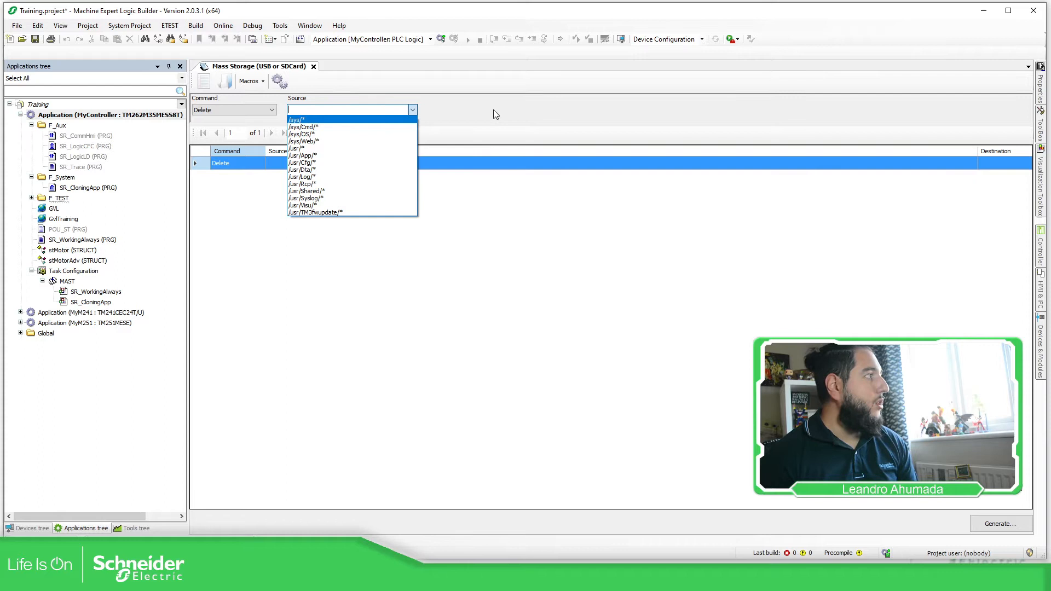
pyautogui.click(494, 113)
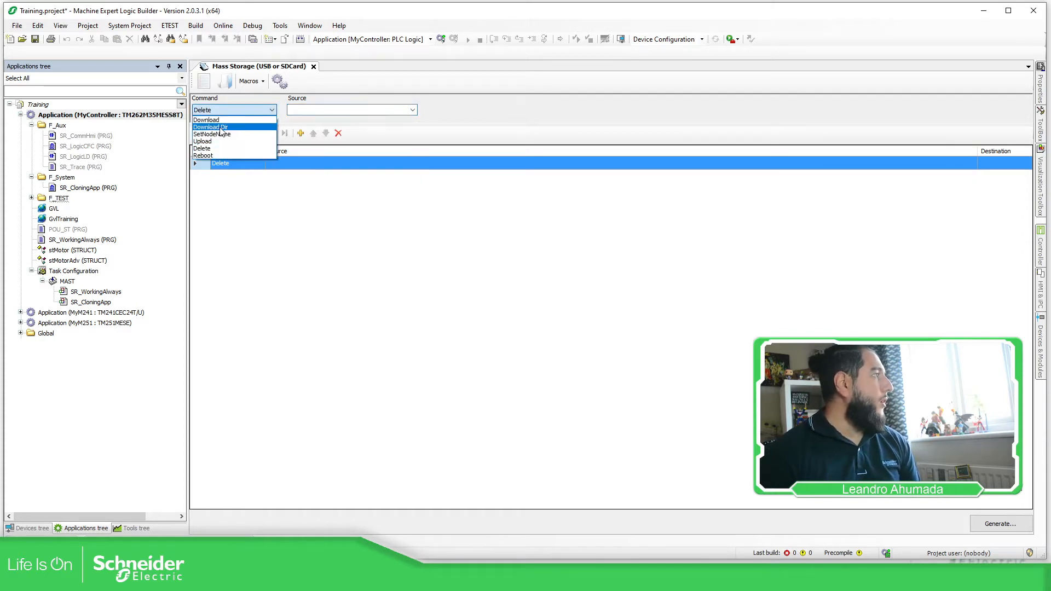
pyautogui.click(211, 134)
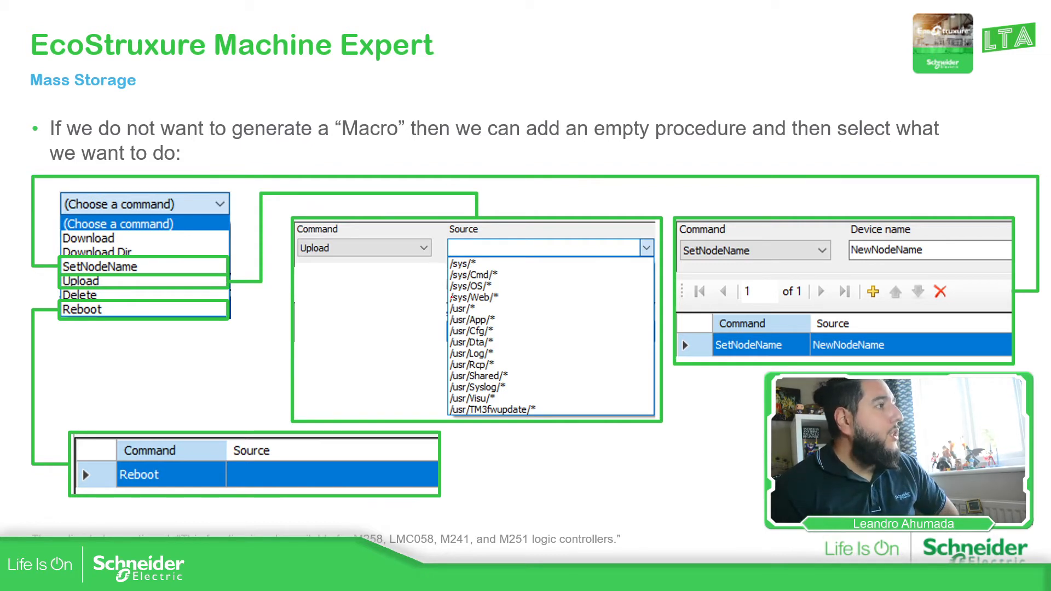
# Step: Advance past the slideshow to get back to the Mass Storage editor
pyautogui.press('Right')
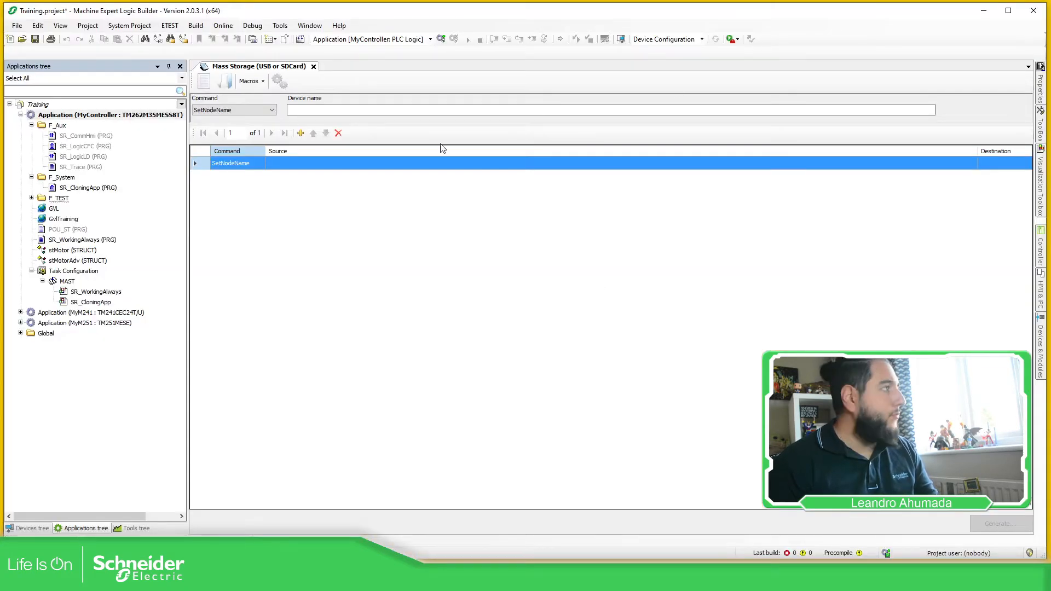
# Step: Check MyController's node name, then return to Mass Storage and start typing PLC_M262
pyautogui.click(28, 529)
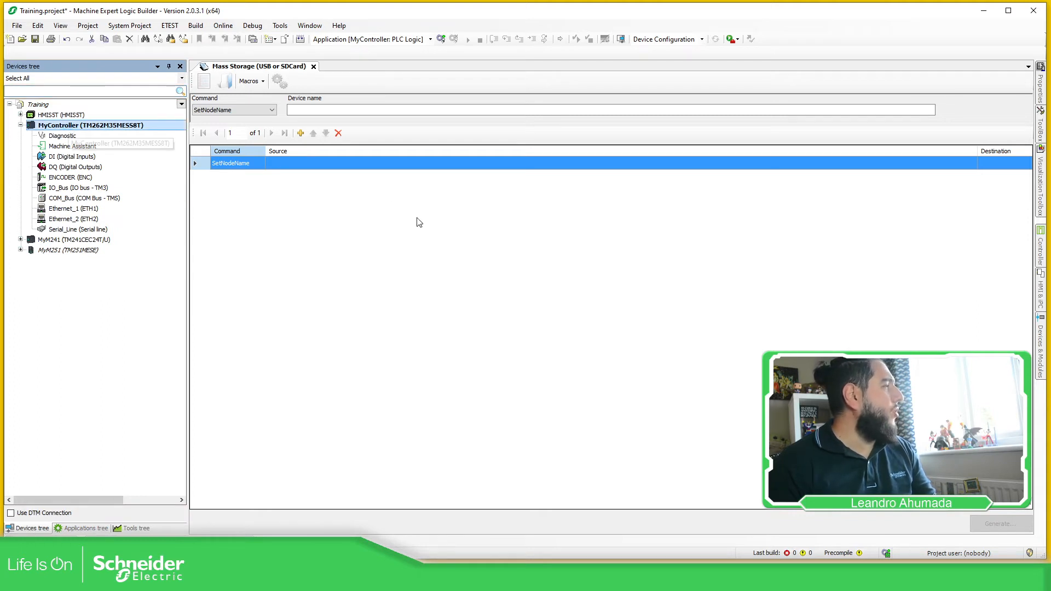
pyautogui.doubleClick(90, 126)
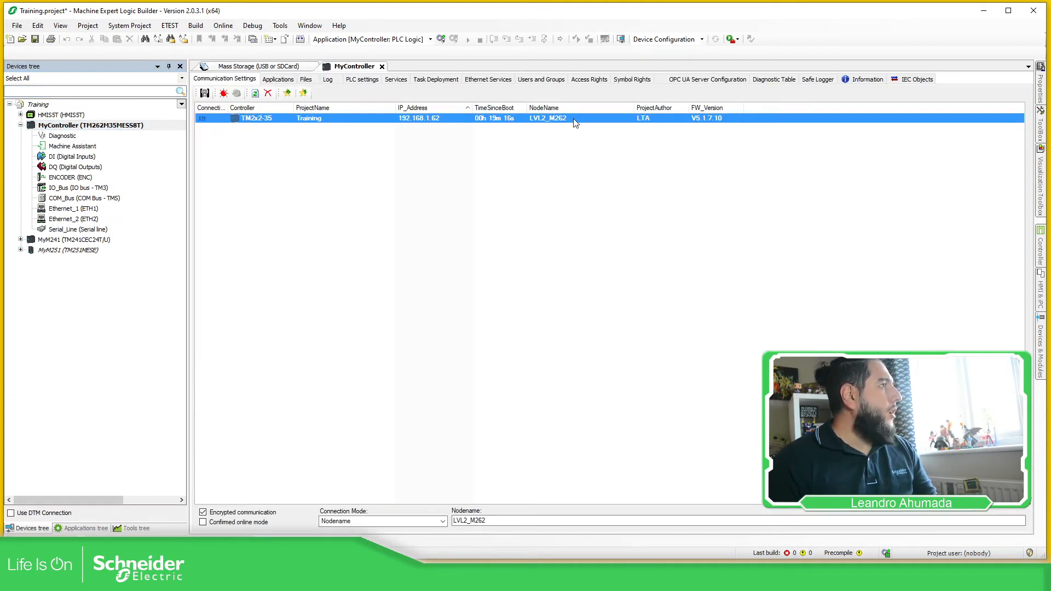
pyautogui.moveTo(548, 118)
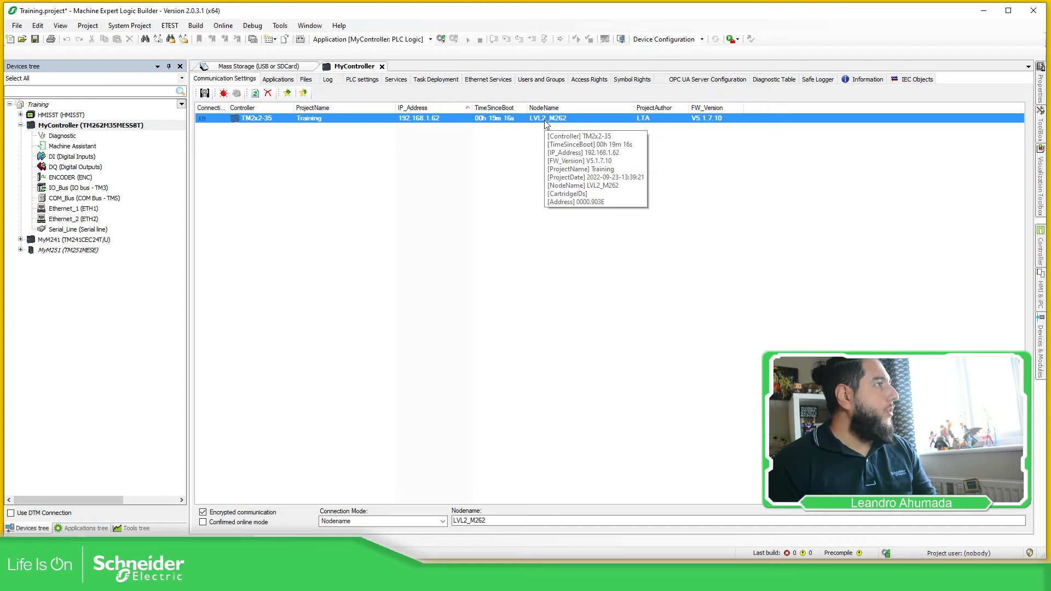
pyautogui.click(257, 66)
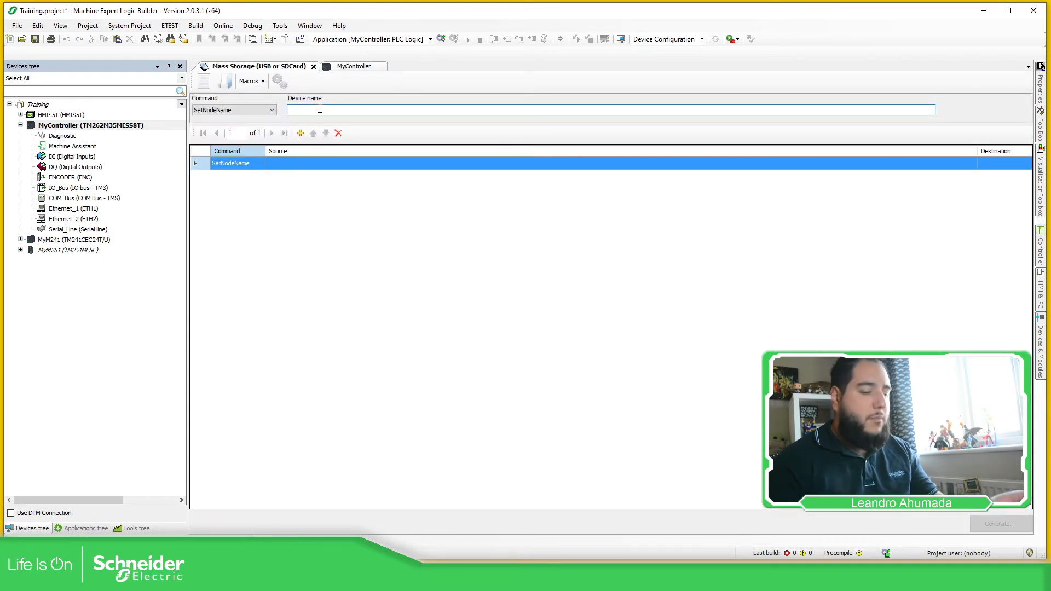
pyautogui.write('PLC_Modiocn')
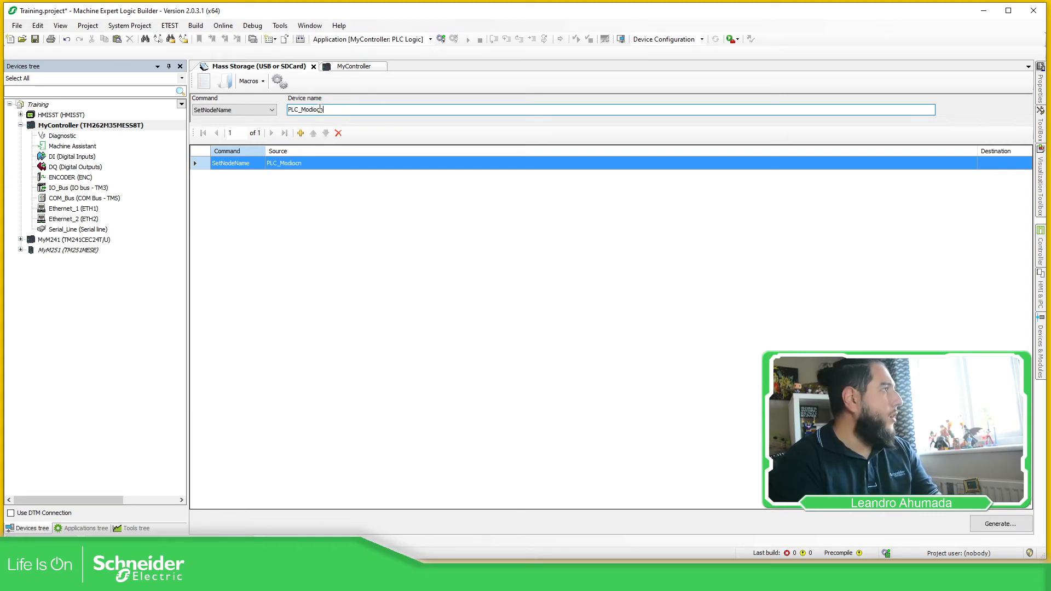
pyautogui.write('M')
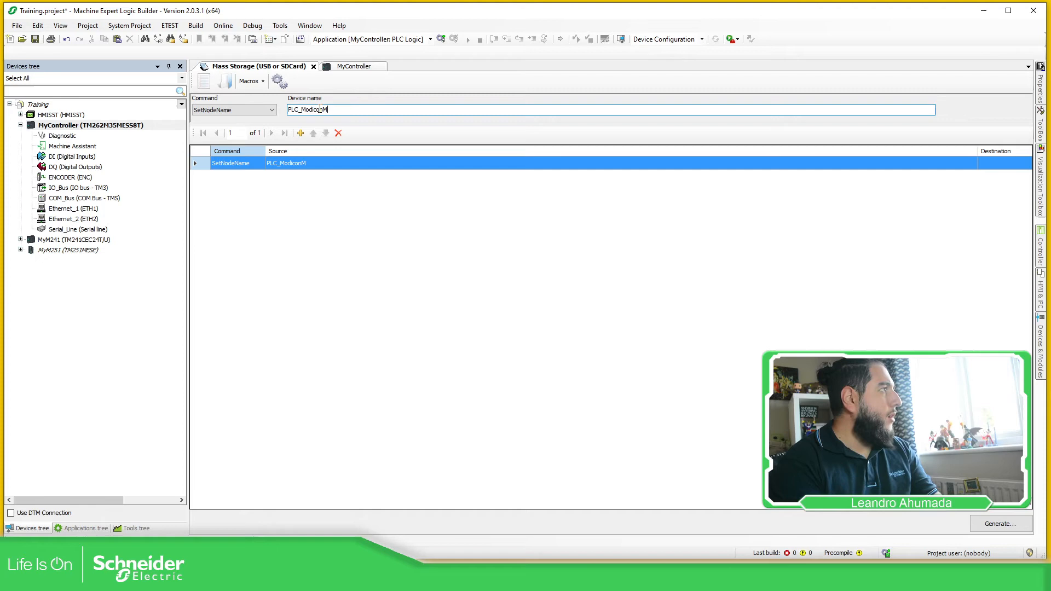
pyautogui.write('262')
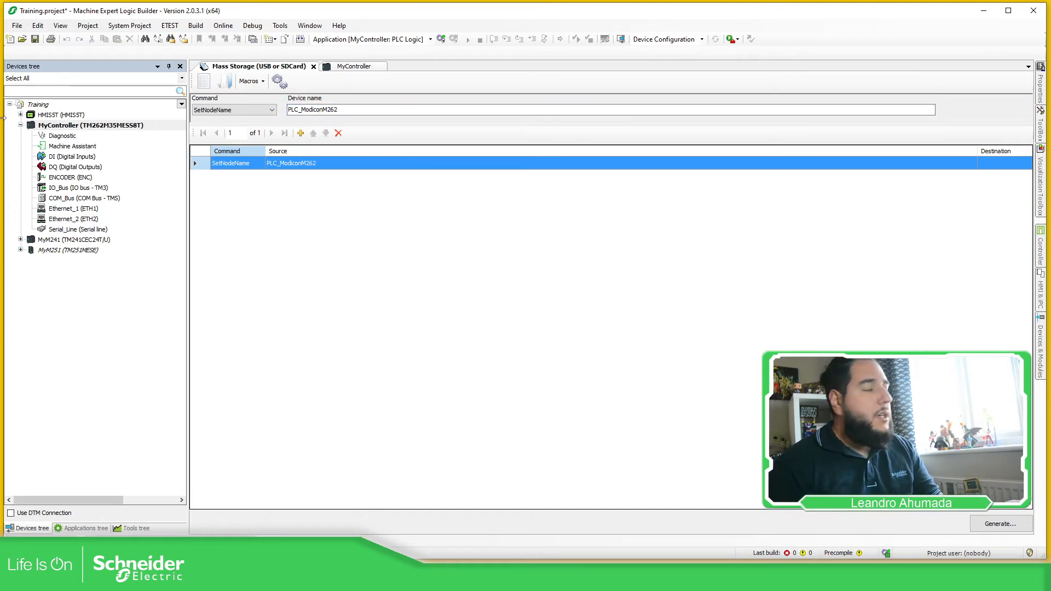
# Step: Keep the procedure on SetNodeName with device name PLC_ModiconM262 and add a second procedure
pyautogui.click(271, 110)
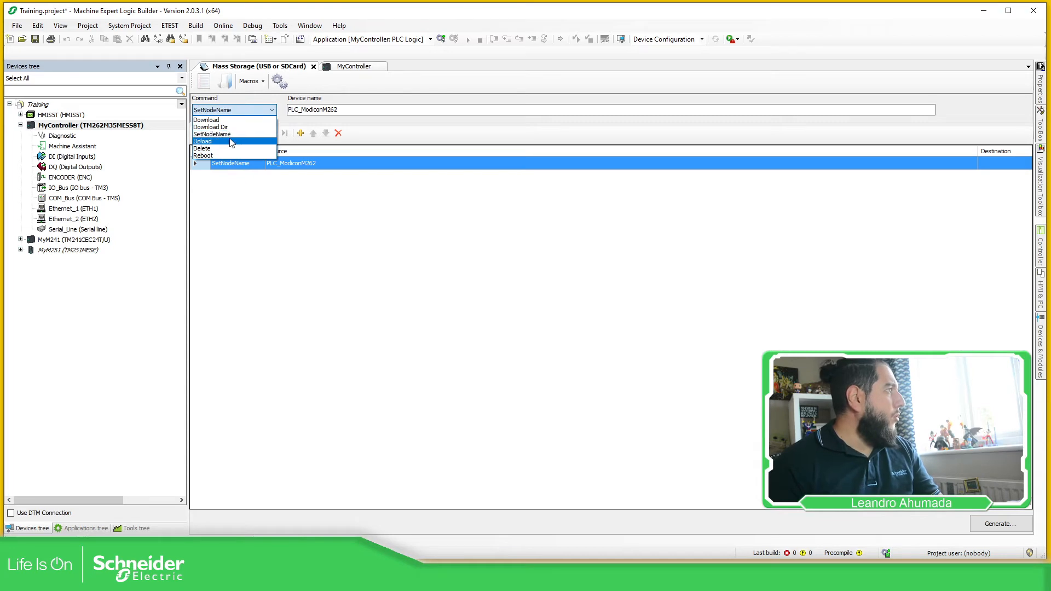
pyautogui.click(203, 141)
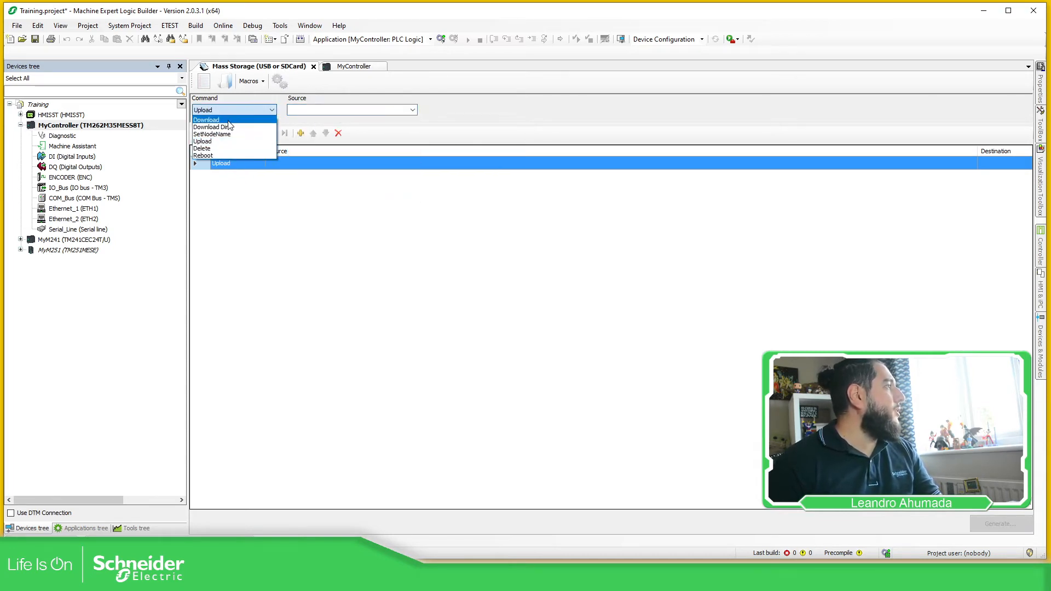
pyautogui.click(212, 133)
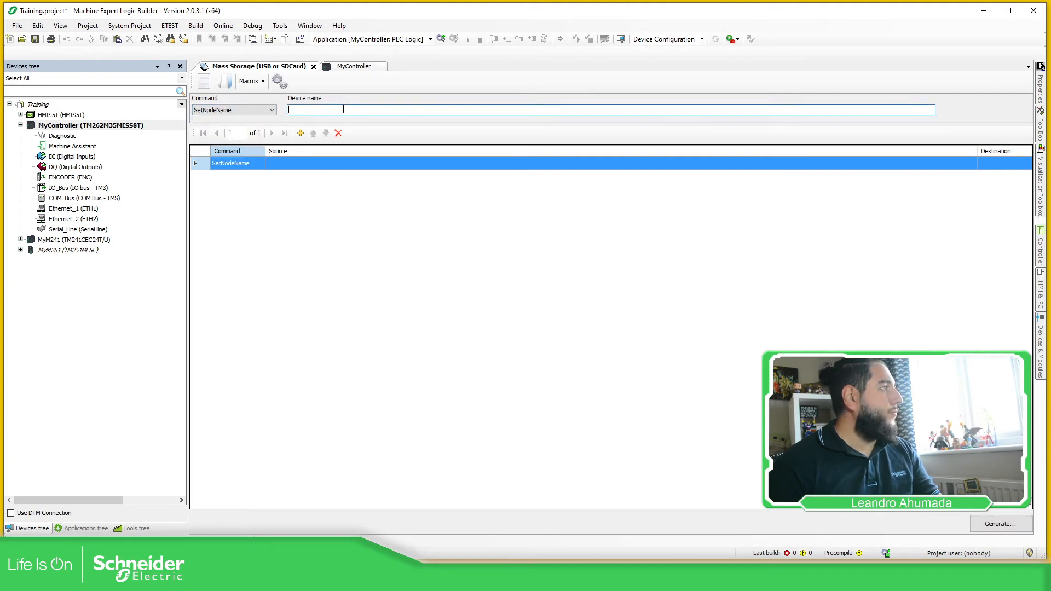
pyautogui.write('PLC_Modicon')
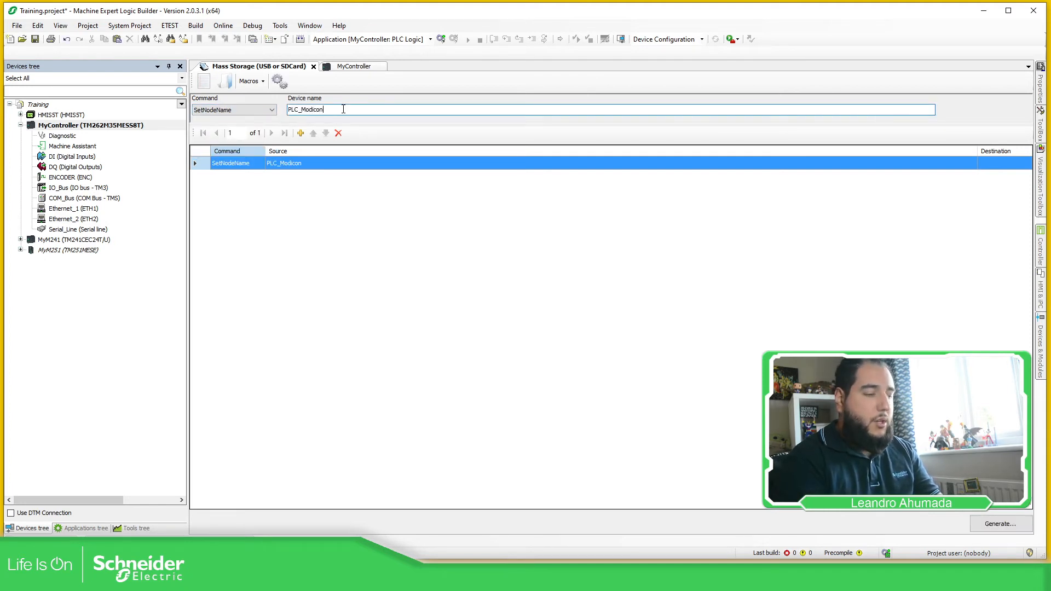
pyautogui.write('M262')
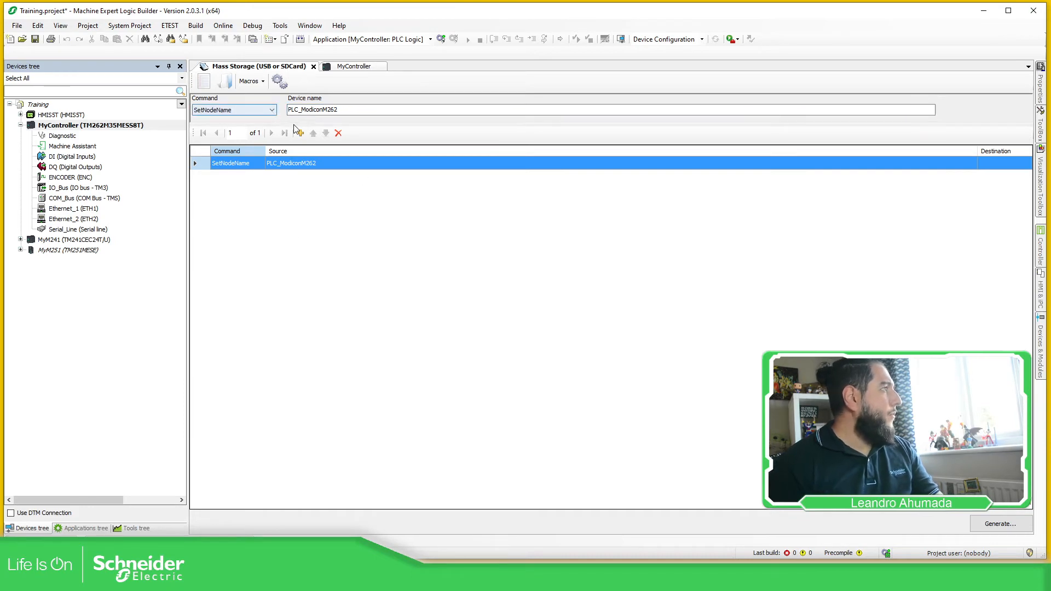
pyautogui.click(300, 133)
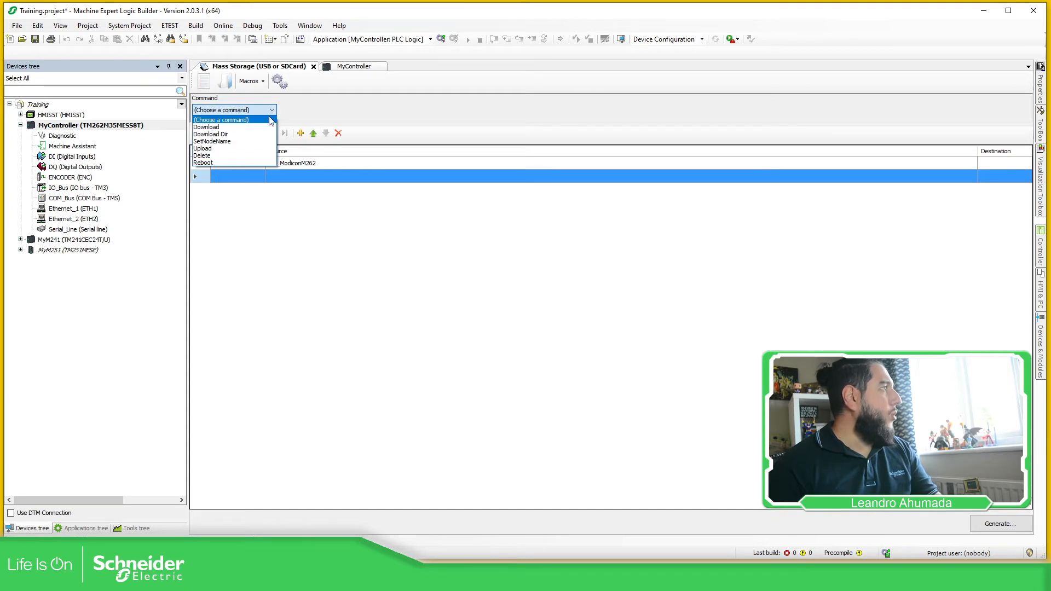
# Step: Set the Upload command's source to /usr/Syslog/* and switch to the MyController tab
pyautogui.click(203, 149)
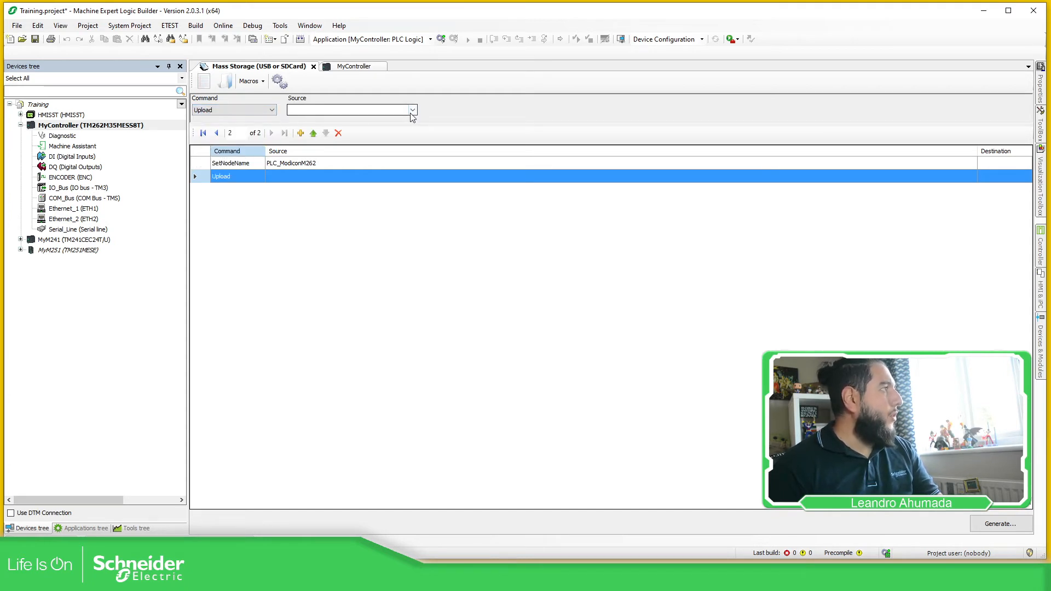
pyautogui.click(412, 110)
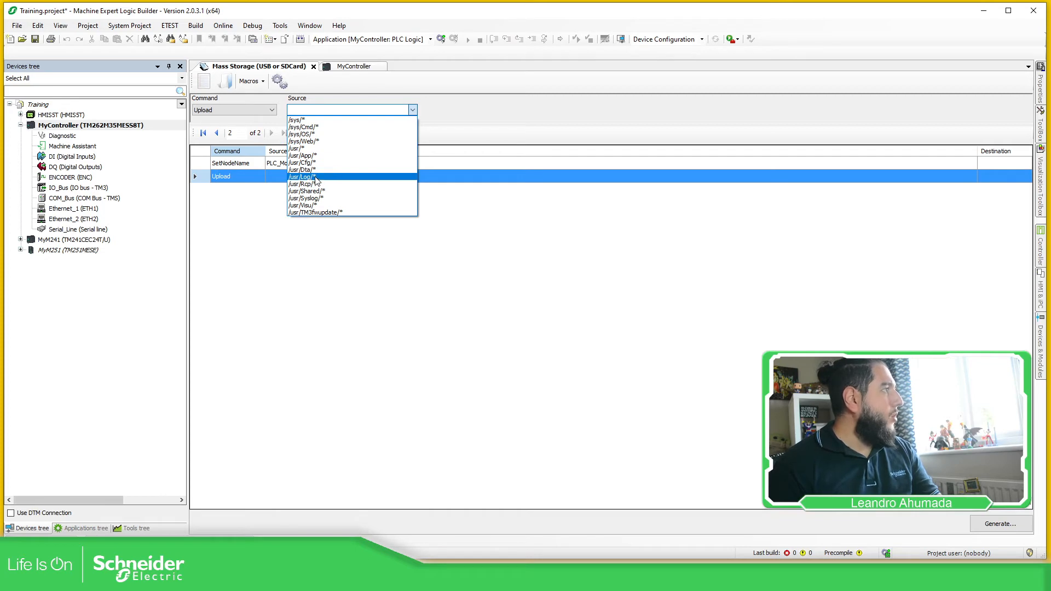
pyautogui.click(304, 198)
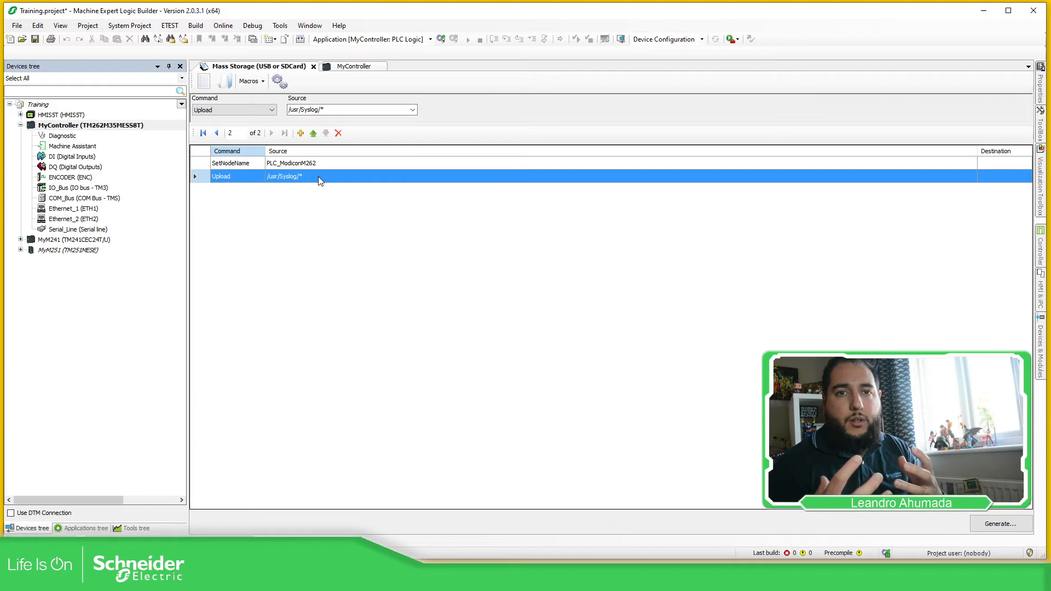
pyautogui.click(355, 66)
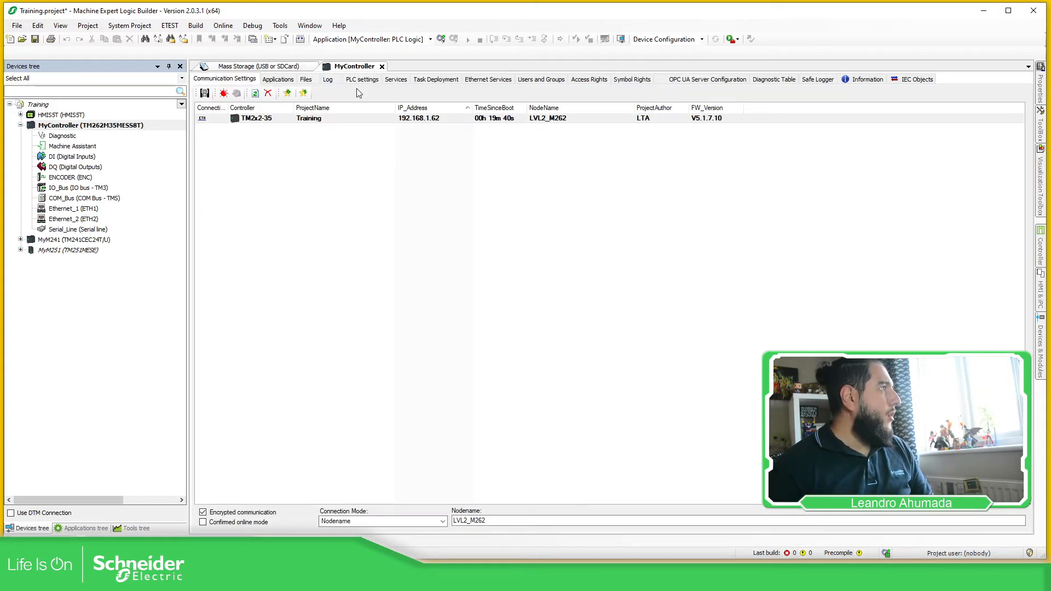
# Step: Log in to the controller, acknowledge the warning, and open the runtime Syslog folder under Files
pyautogui.click(327, 79)
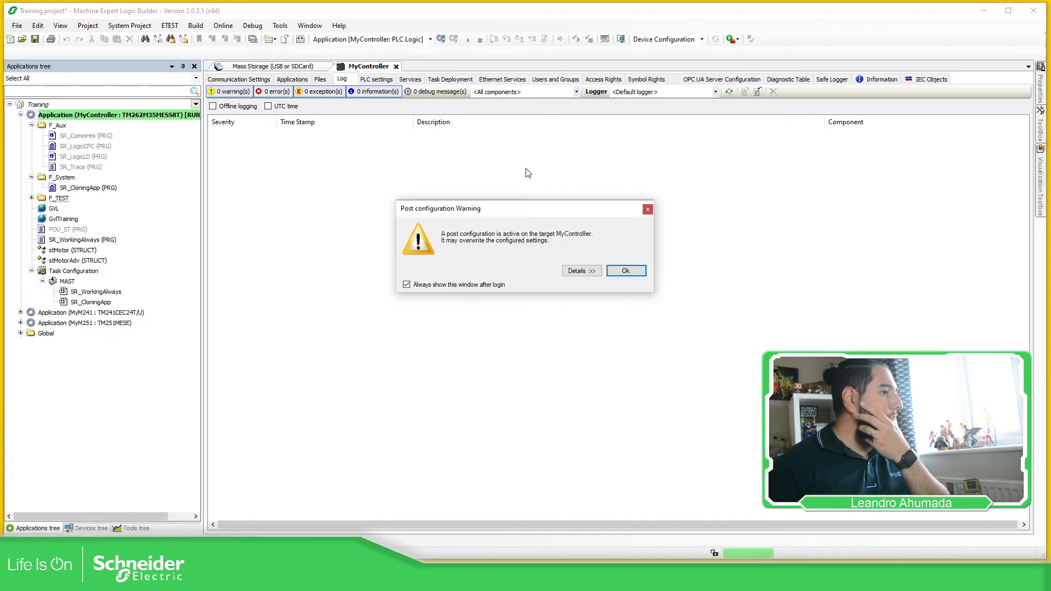
pyautogui.click(624, 271)
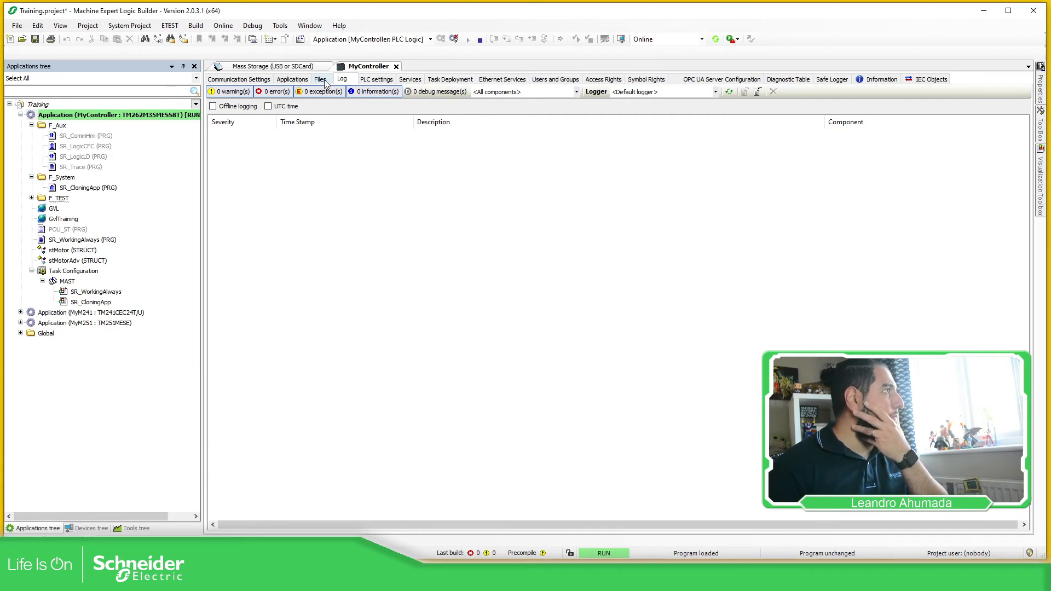
pyautogui.click(320, 79)
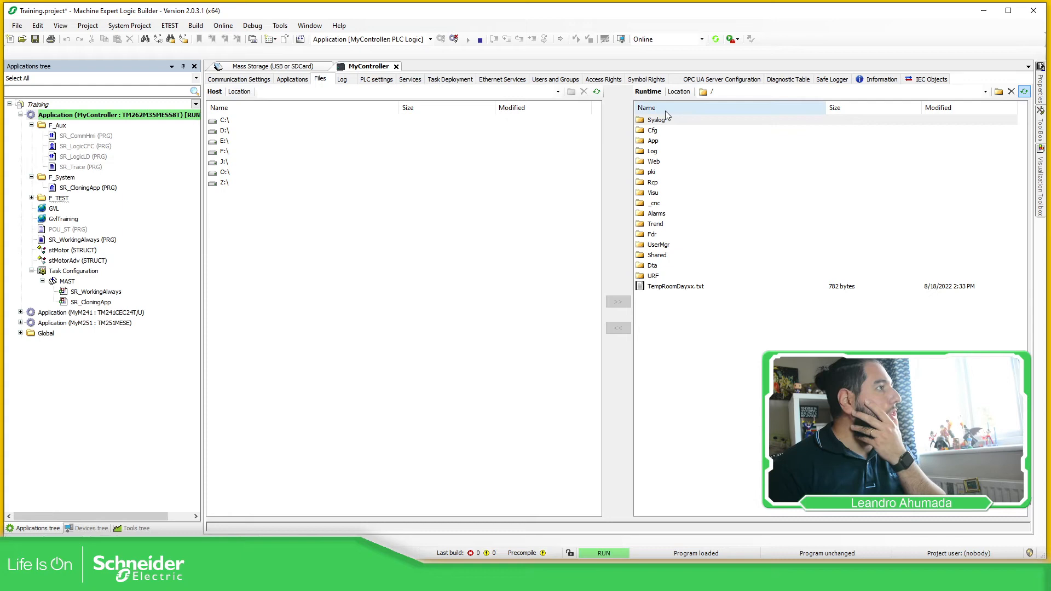
pyautogui.moveTo(684, 216)
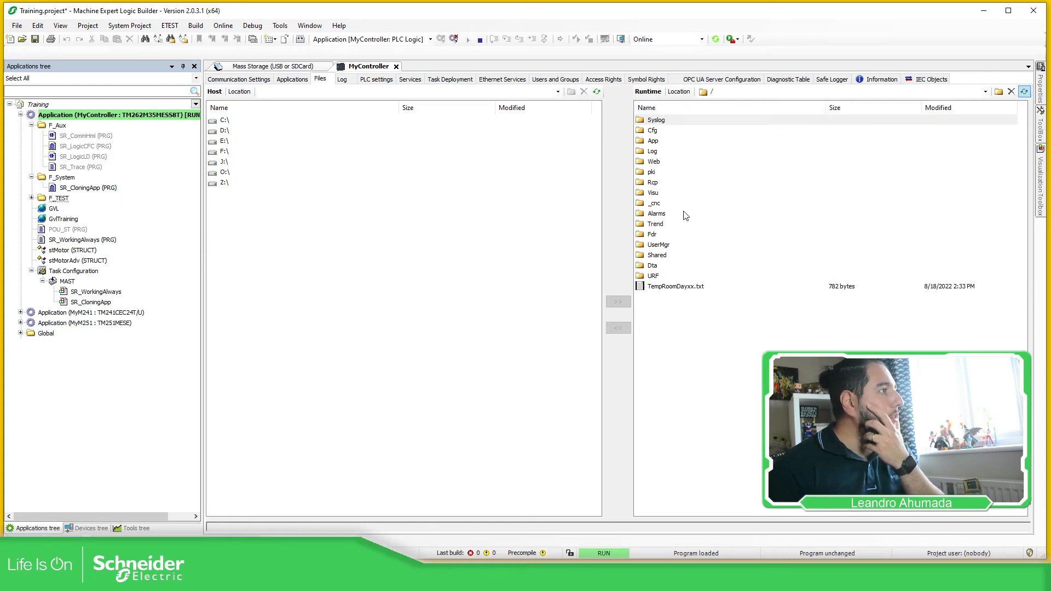
pyautogui.moveTo(683, 216)
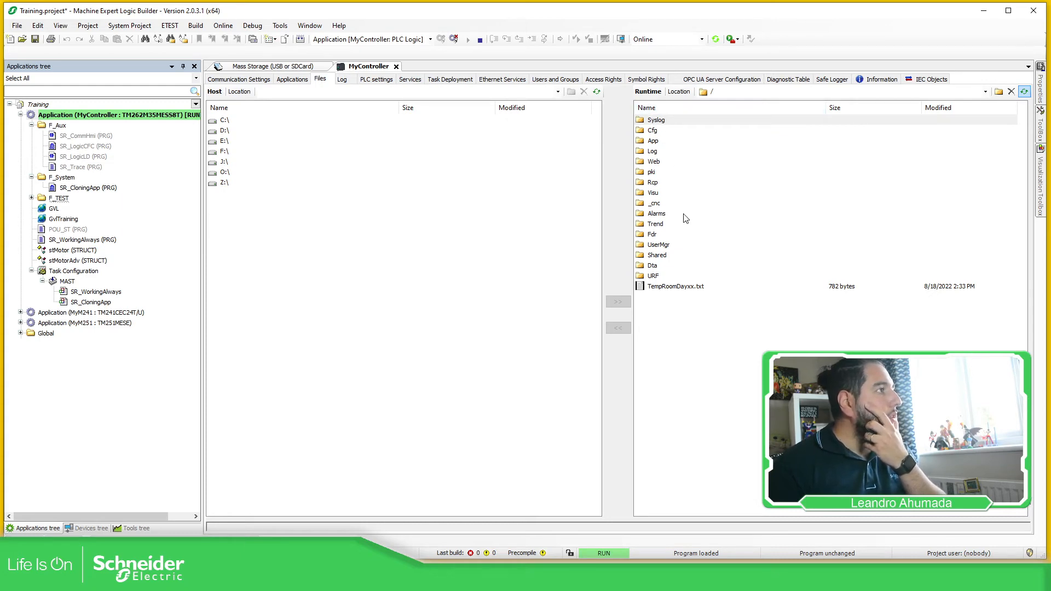
pyautogui.doubleClick(656, 119)
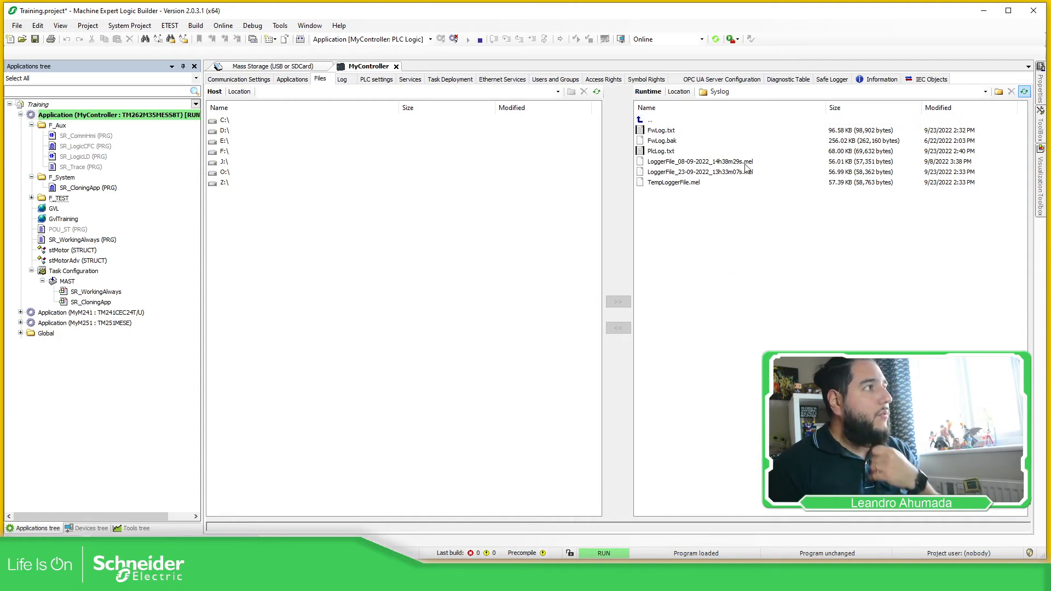
pyautogui.moveTo(684, 193)
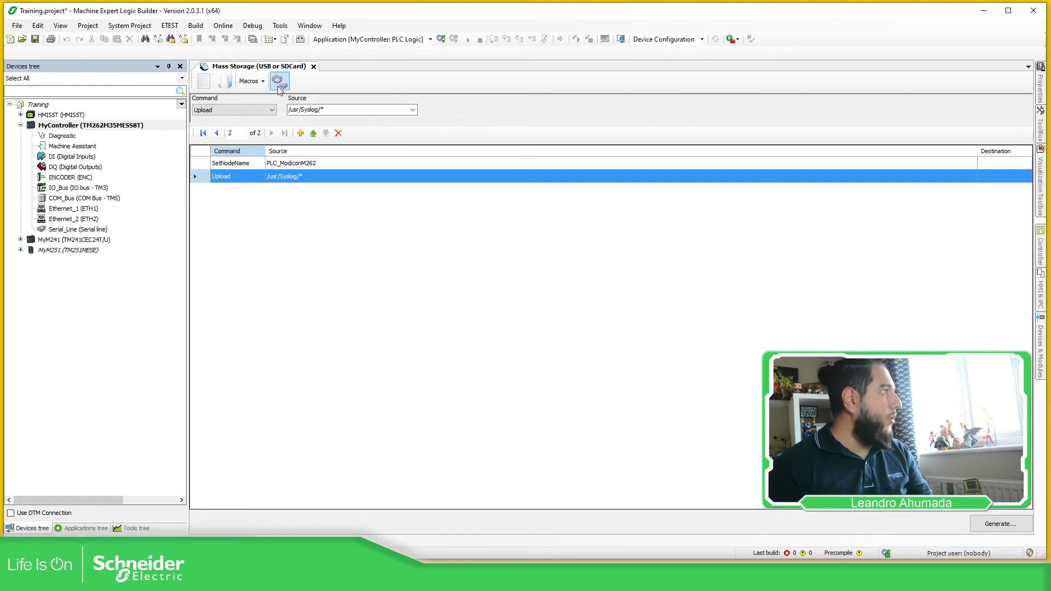
# Step: Generate the script onto SD_CARD (F:) and open the drive in File Explorer
pyautogui.click(278, 81)
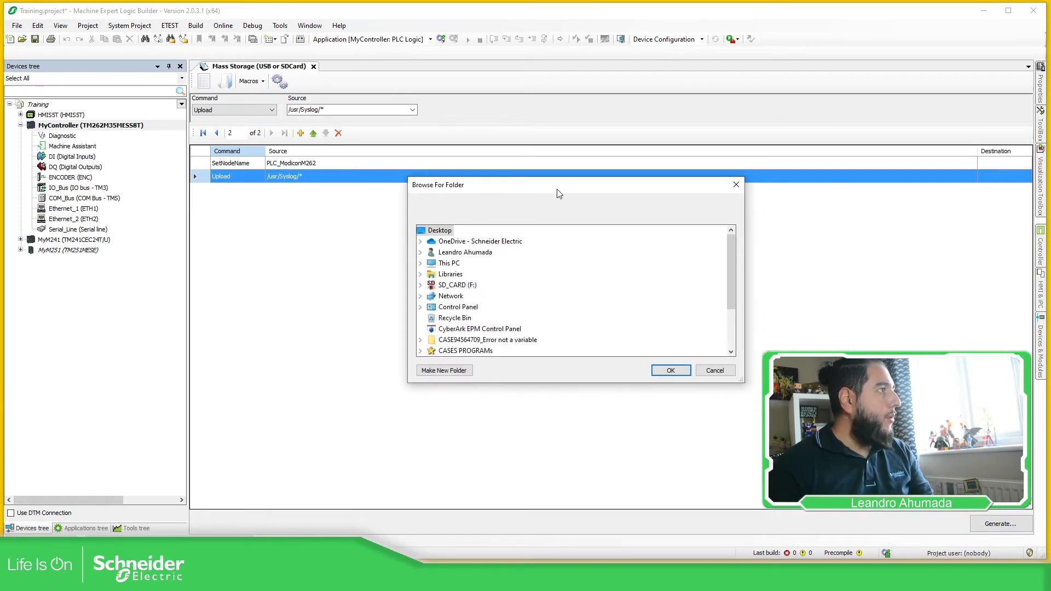
pyautogui.click(419, 284)
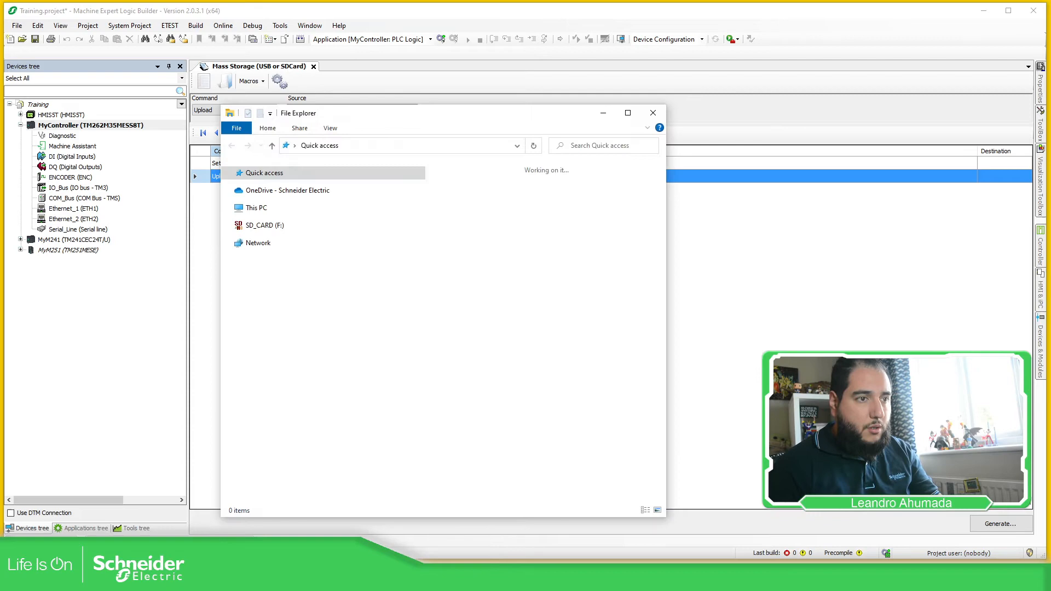
pyautogui.click(266, 225)
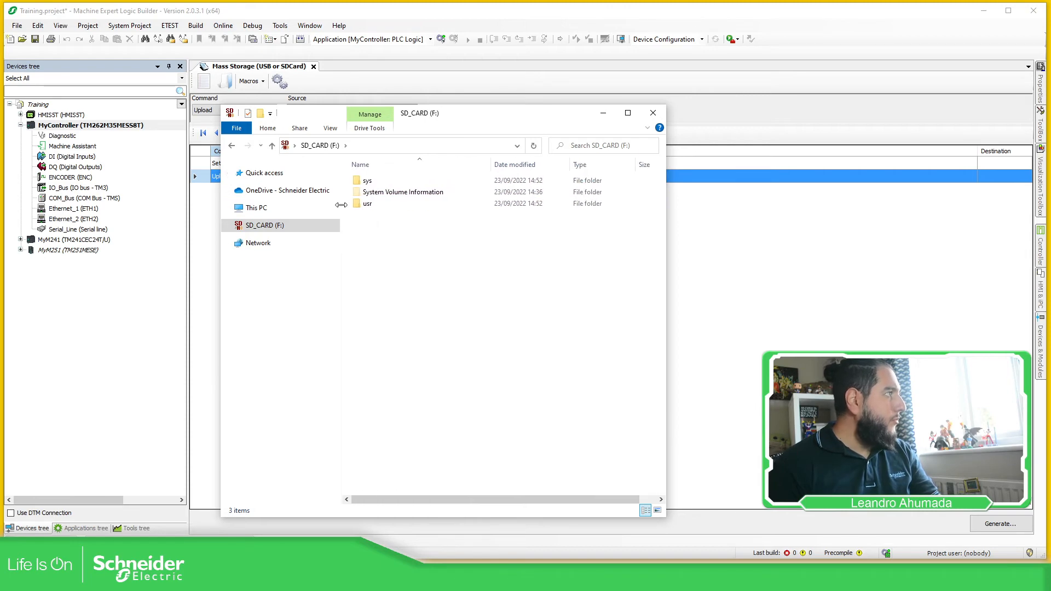
# Step: Browse the card's usr/Syslog folder, then open sys/Cmd/Script.cmd to review its commands
pyautogui.doubleClick(367, 203)
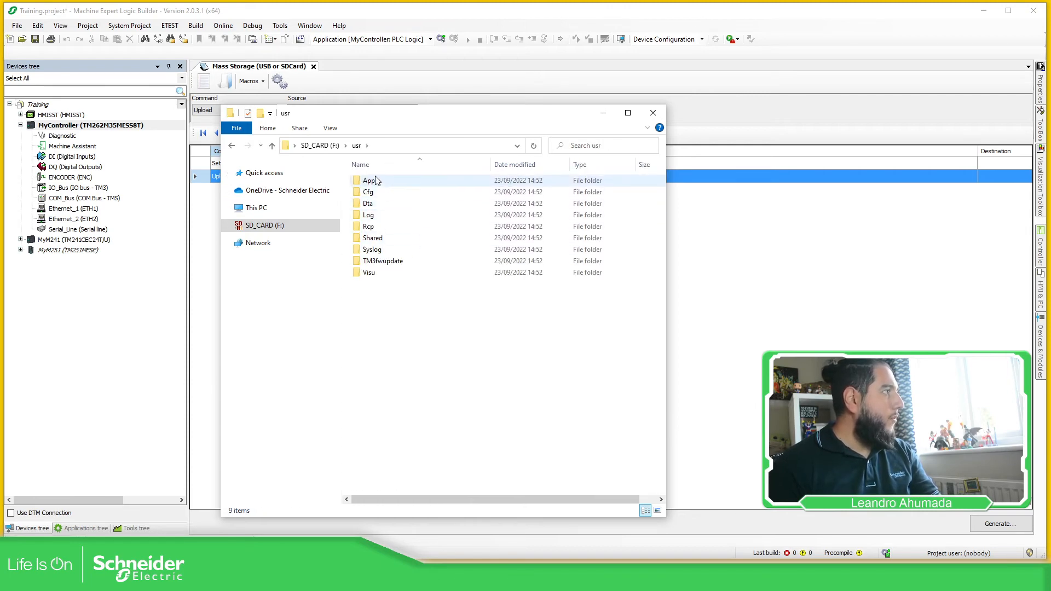
pyautogui.doubleClick(368, 215)
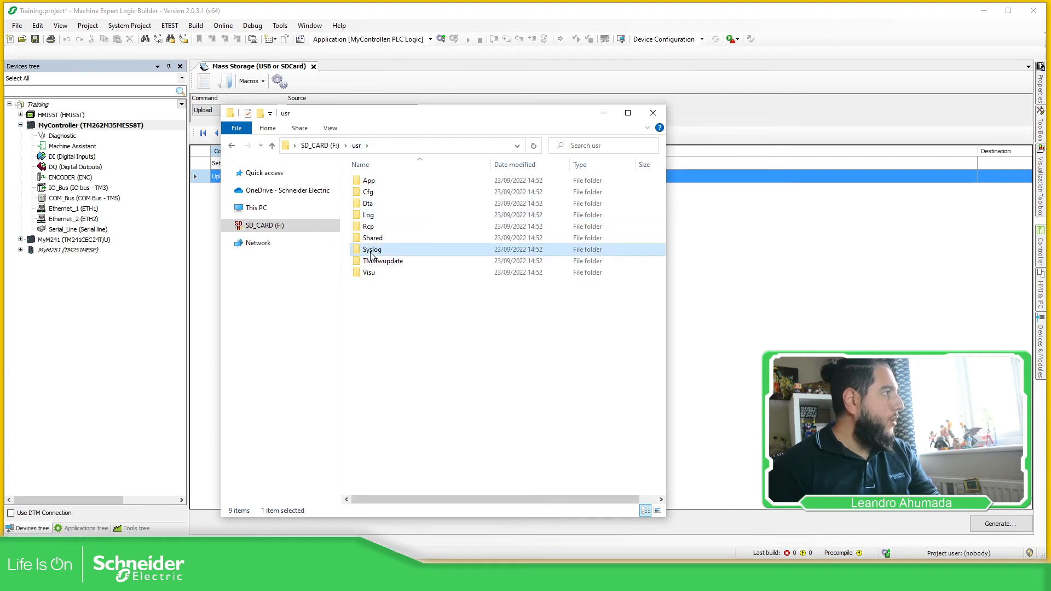
pyautogui.moveTo(445, 128)
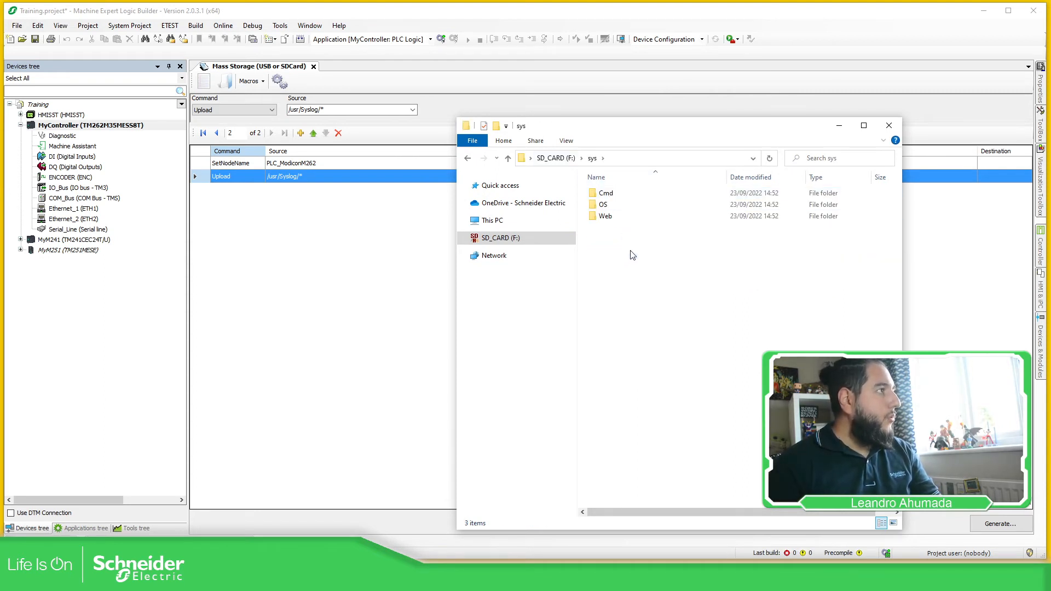
pyautogui.doubleClick(605, 192)
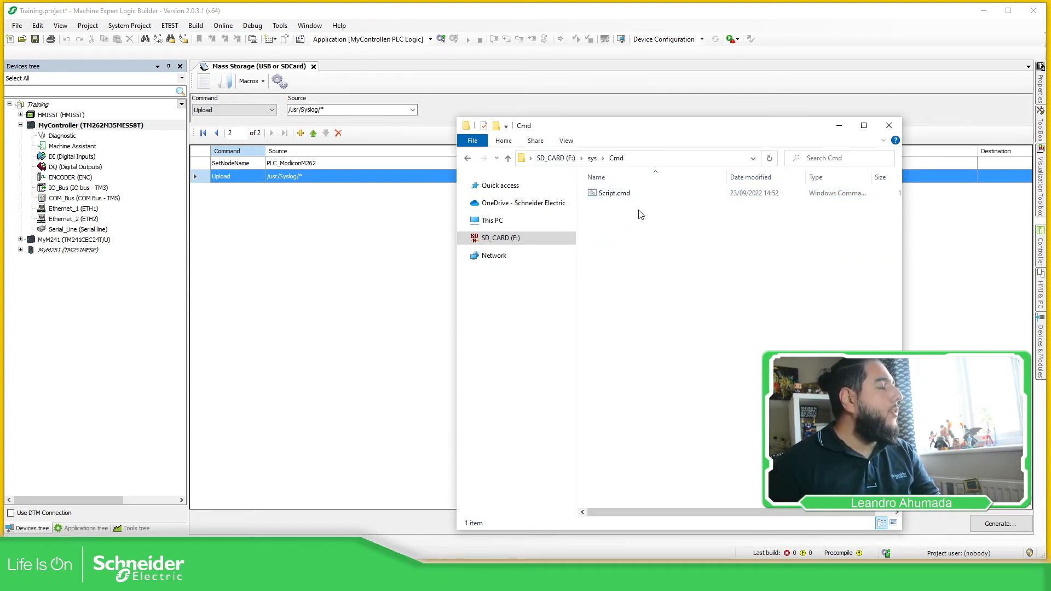
pyautogui.rightClick(612, 194)
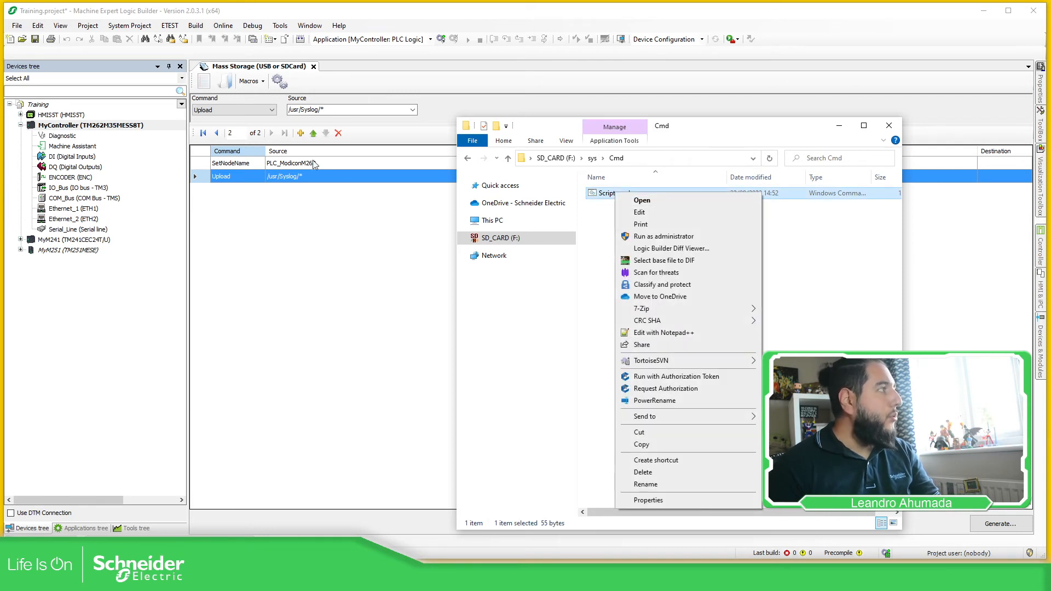
pyautogui.moveTo(647, 214)
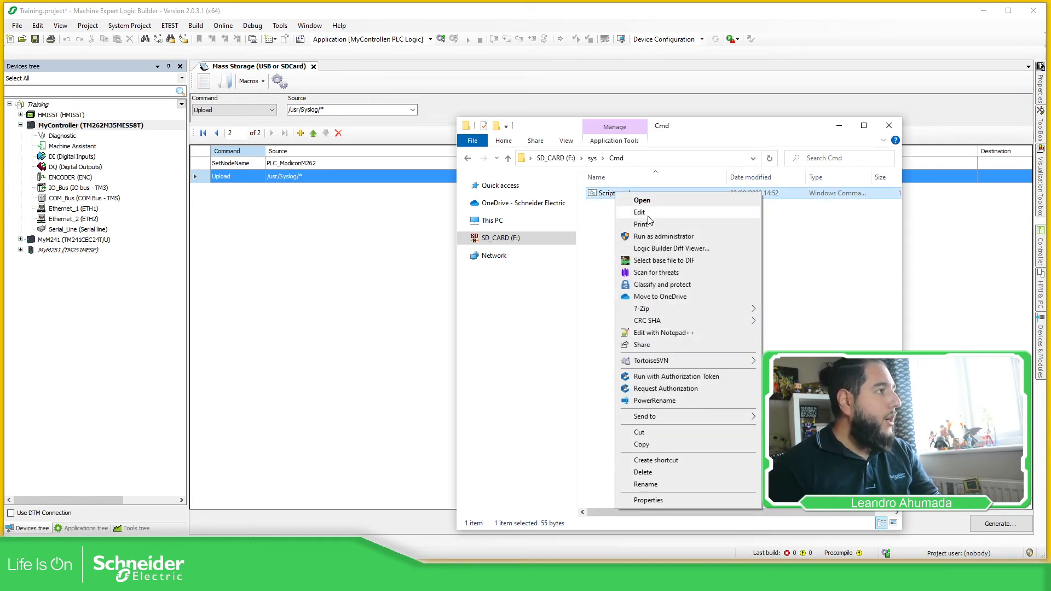
pyautogui.moveTo(681, 360)
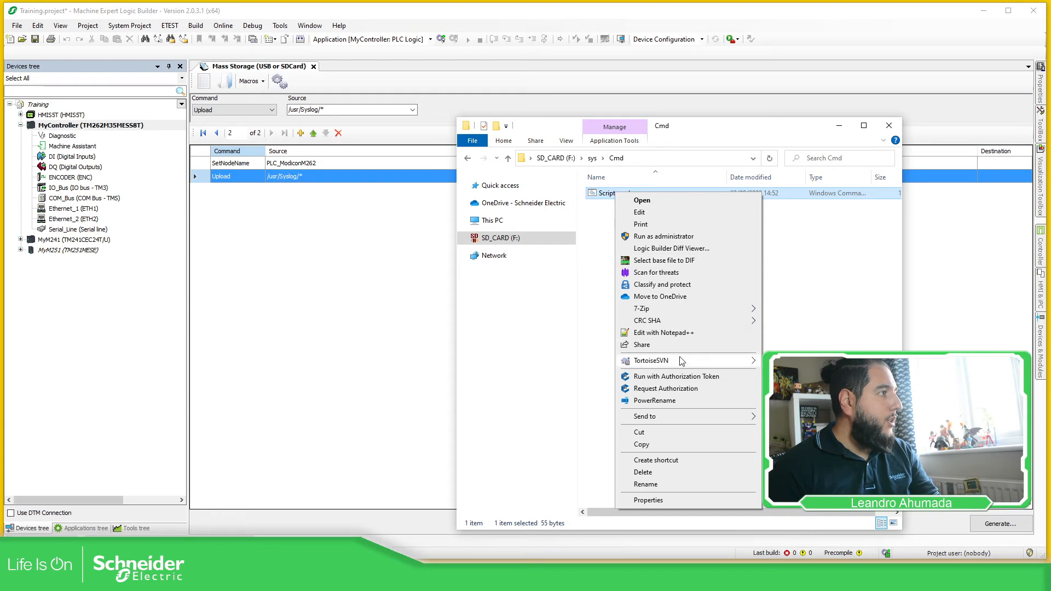
pyautogui.click(653, 225)
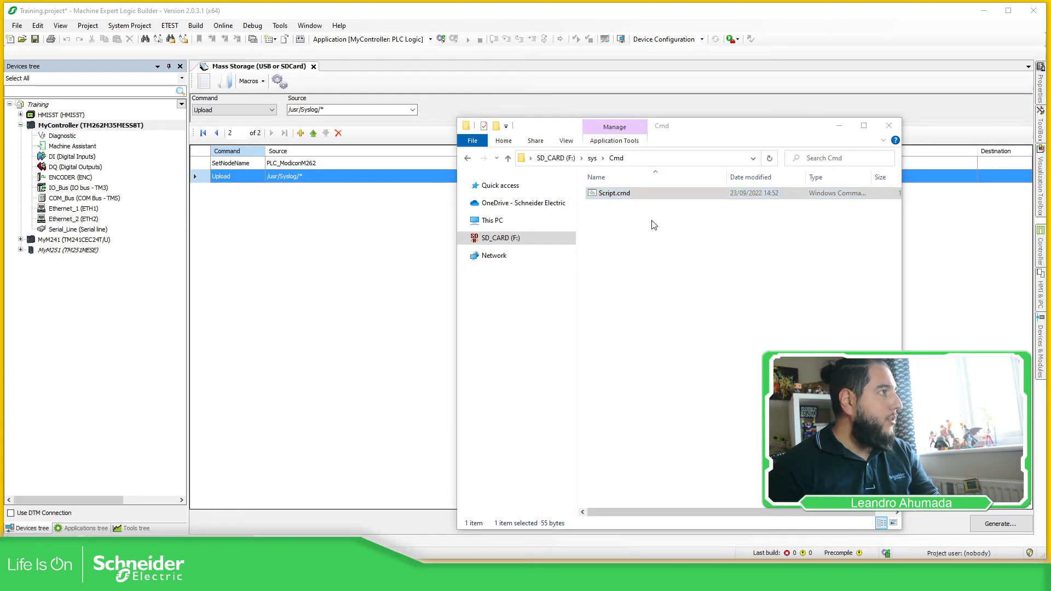
pyautogui.doubleClick(615, 193)
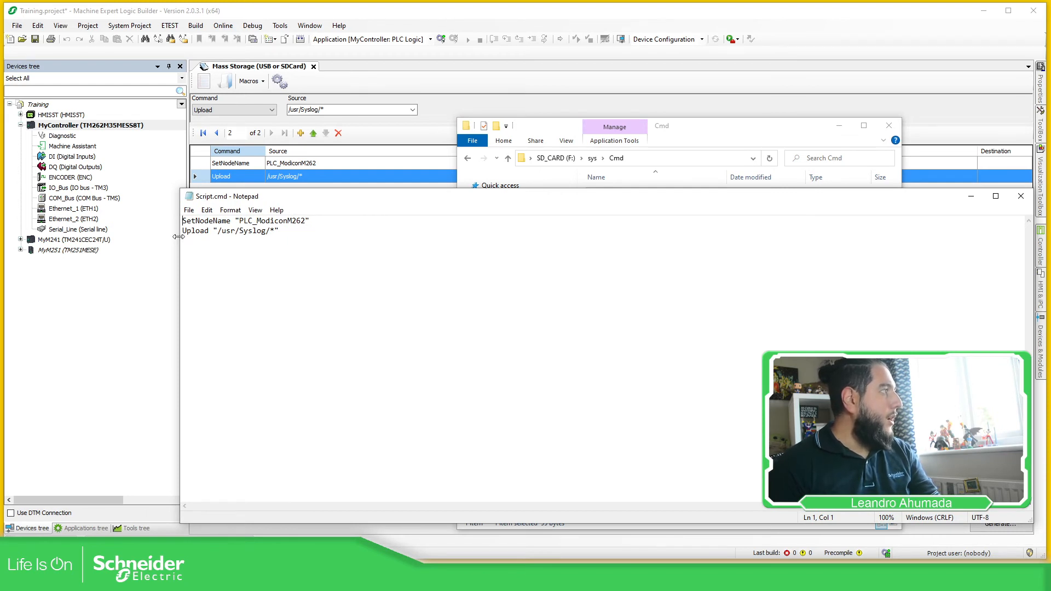
pyautogui.moveTo(255, 236)
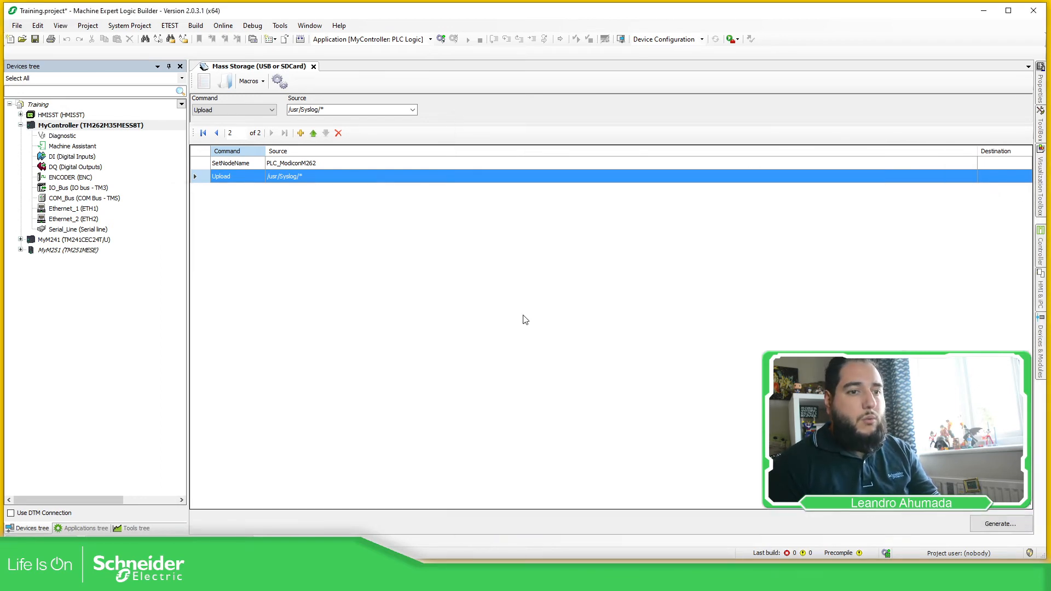
pyautogui.moveTo(528, 344)
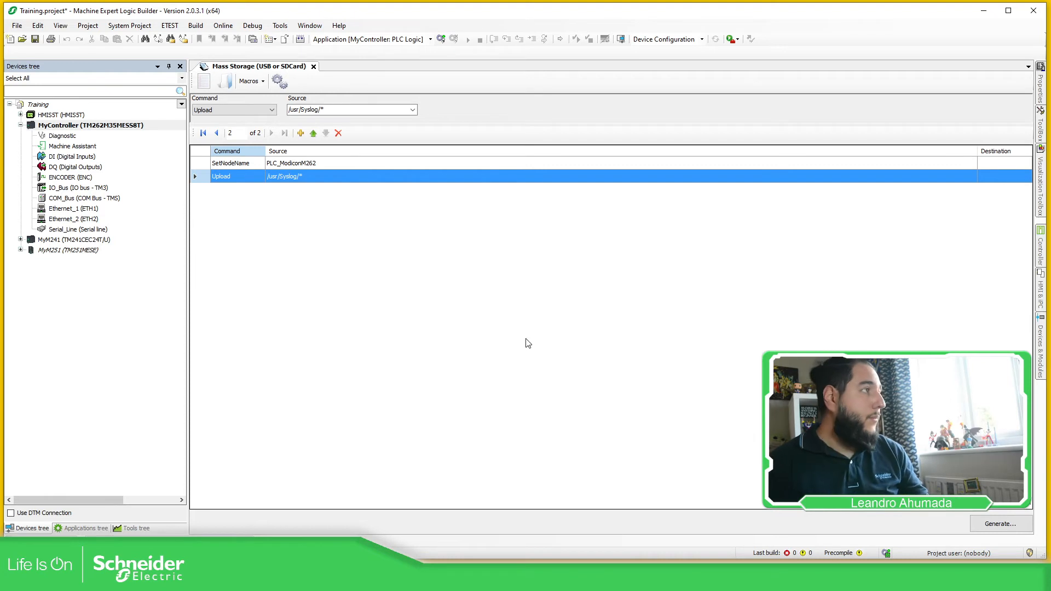
pyautogui.moveTo(314, 76)
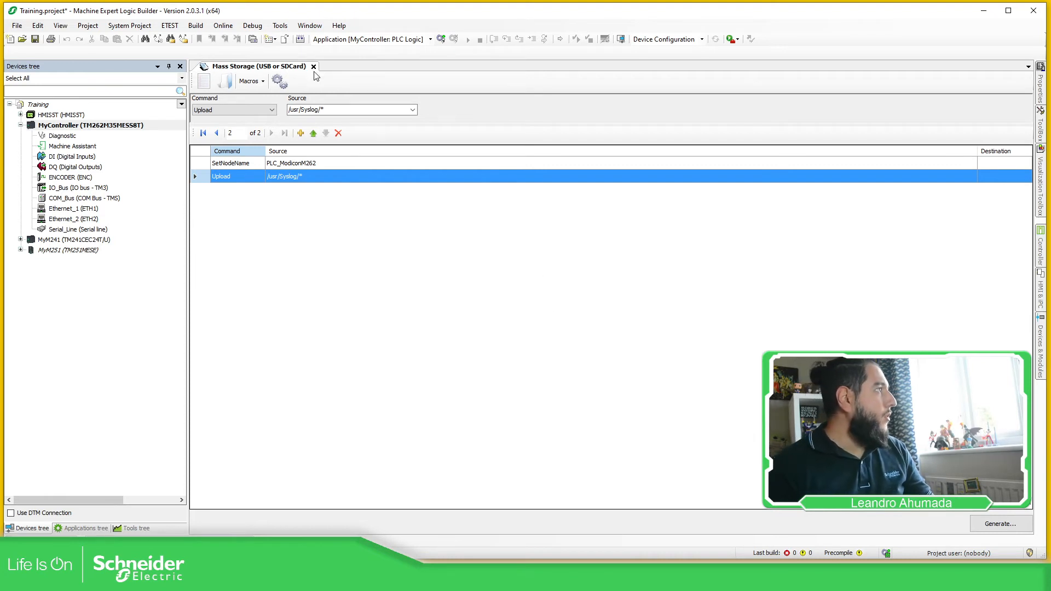
# Step: Open the MyController (TM262M35MESS8T) device editor from the Devices tree
pyautogui.click(314, 66)
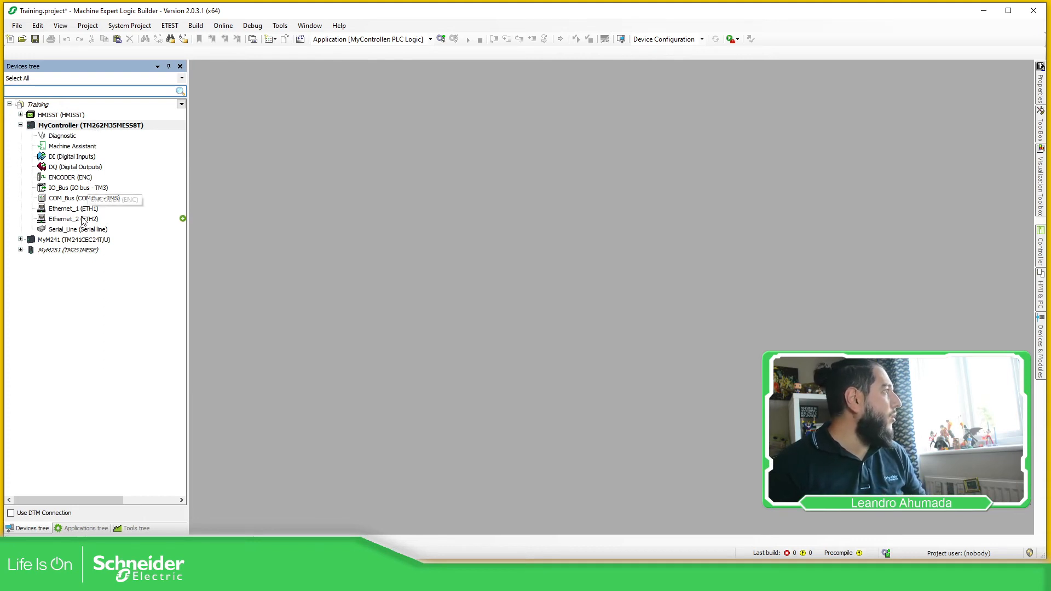
pyautogui.moveTo(71, 129)
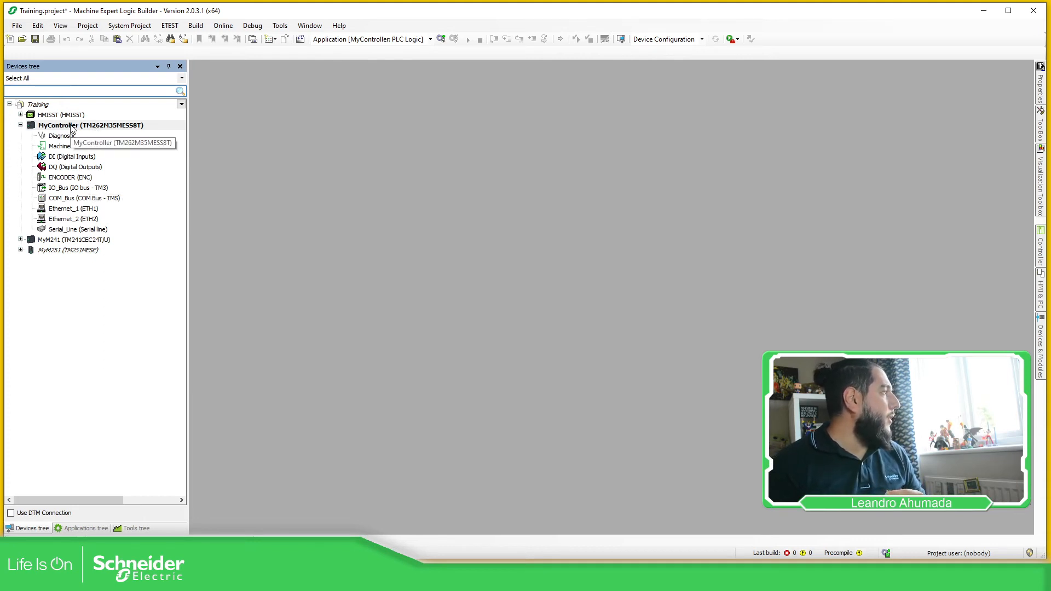
pyautogui.click(90, 125)
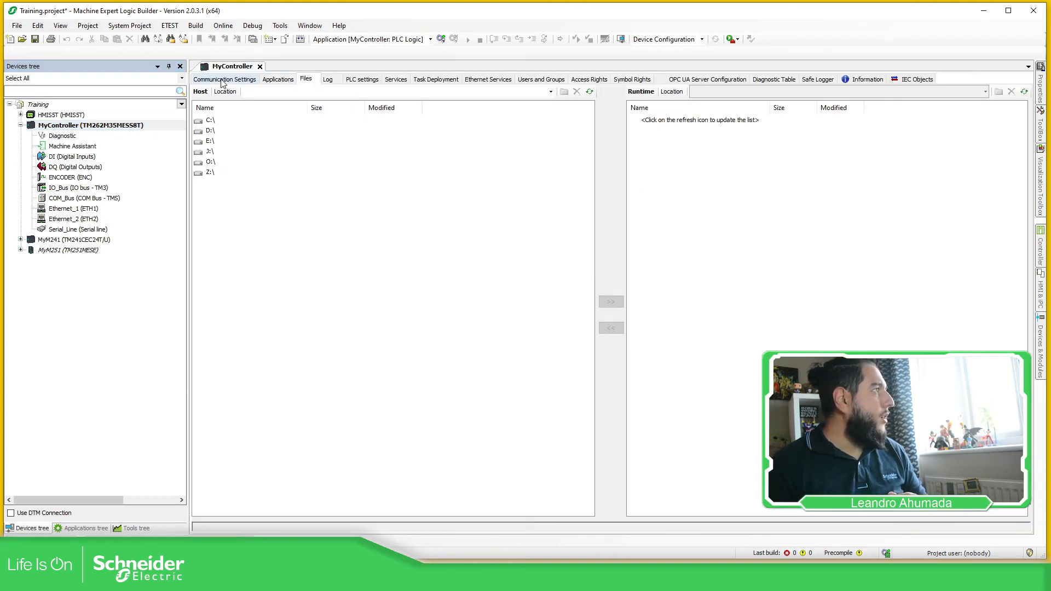
# Step: Show Communication Settings, listing the controller PLC_ModiconM262 at 192.168.1.62
pyautogui.click(224, 79)
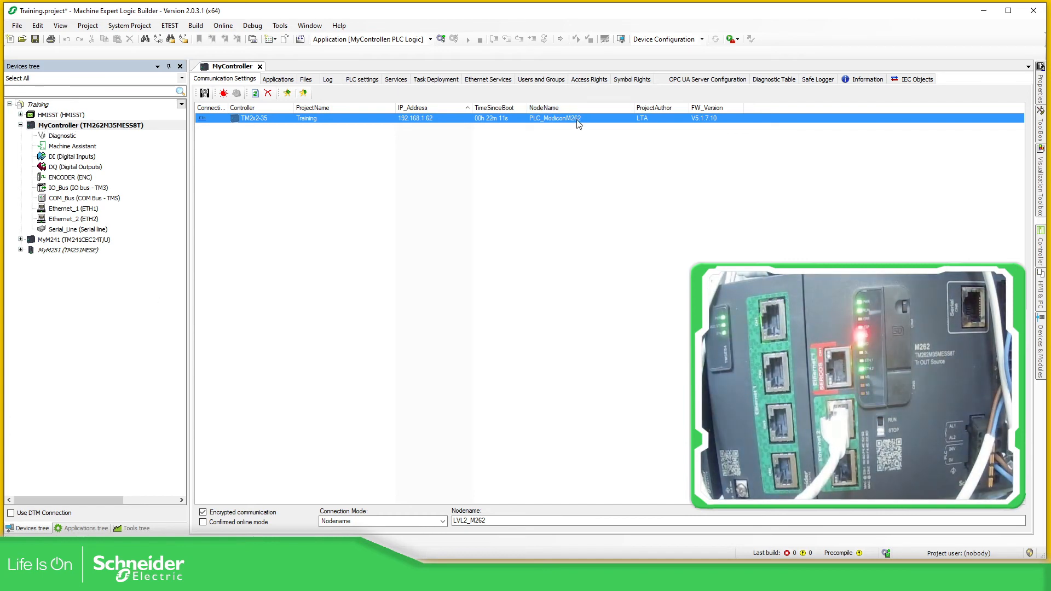
pyautogui.moveTo(558, 127)
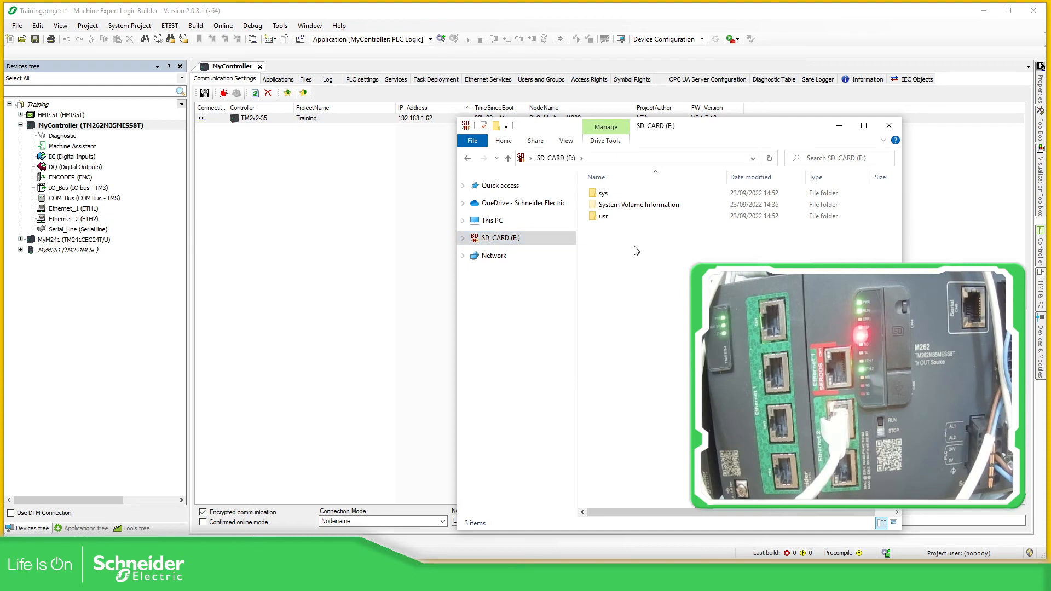
# Step: Read Script.log in sys > Cmd on SD_CARD (F:), then browse to usr > Syslog
pyautogui.click(603, 216)
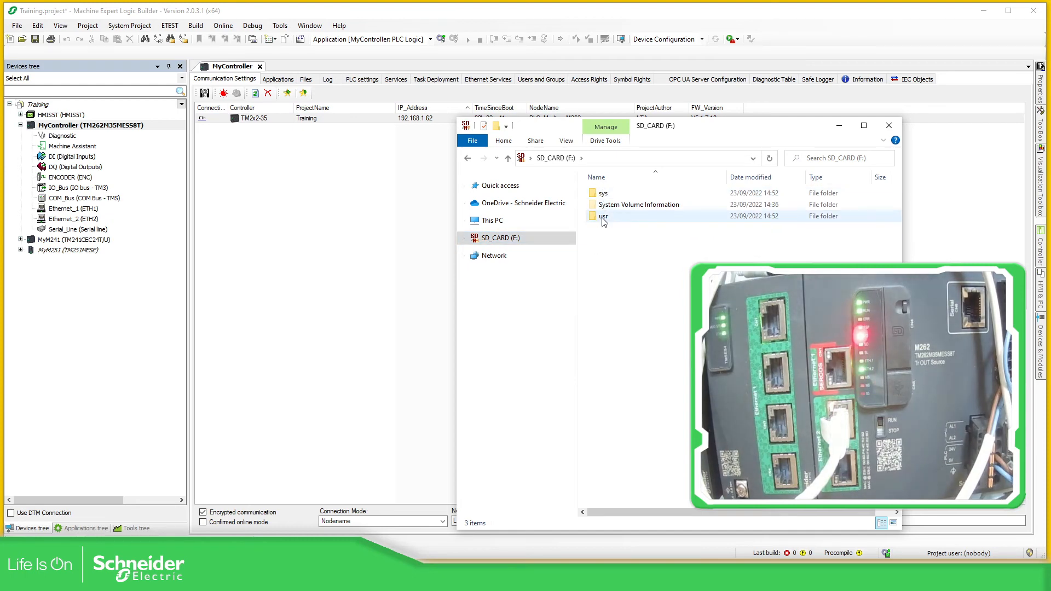
pyautogui.doubleClick(603, 192)
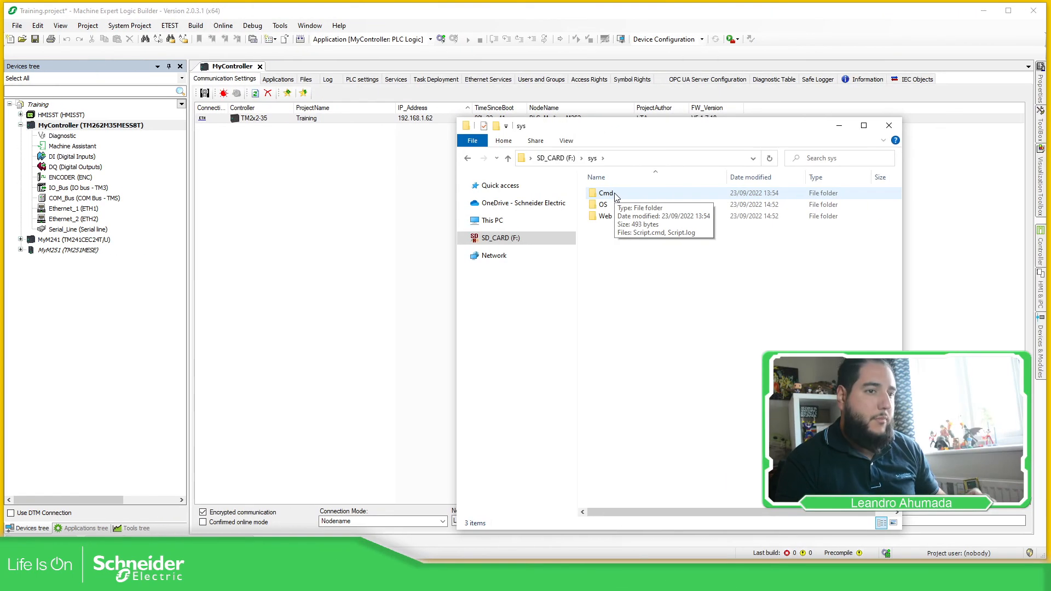
pyautogui.doubleClick(607, 193)
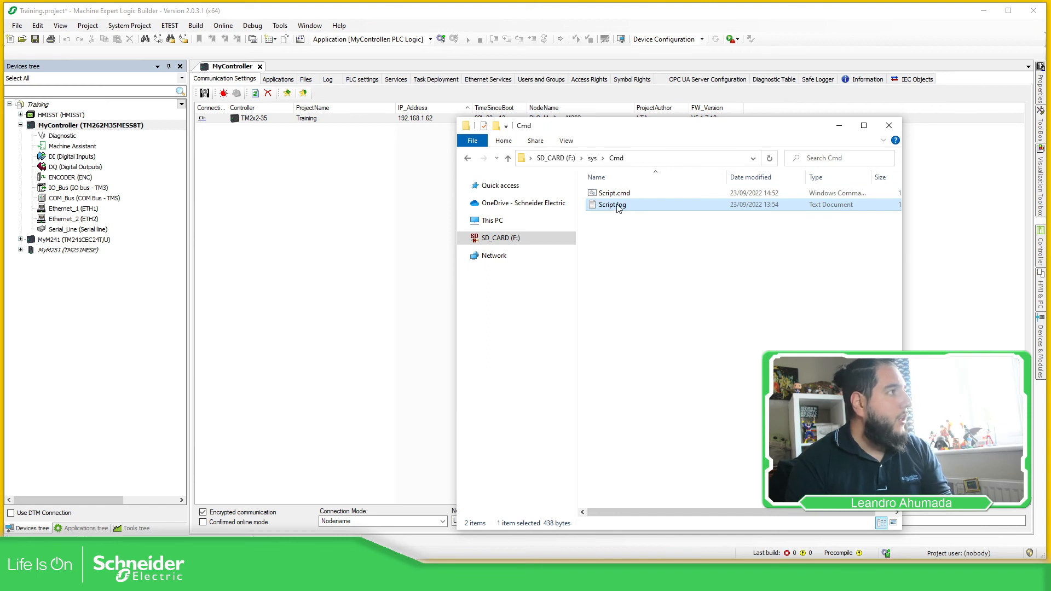
pyautogui.doubleClick(611, 204)
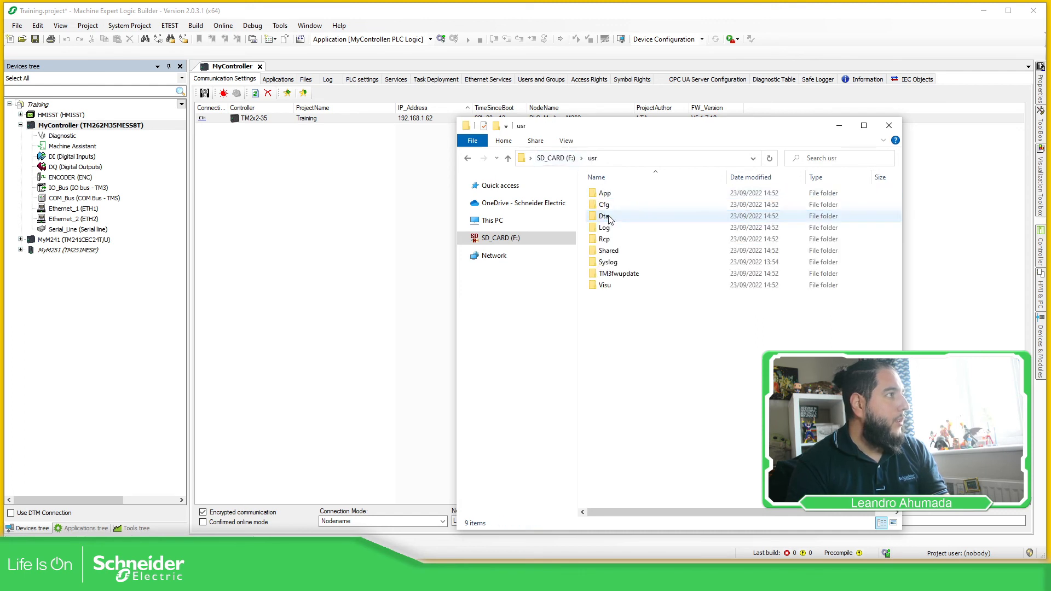
pyautogui.doubleClick(607, 262)
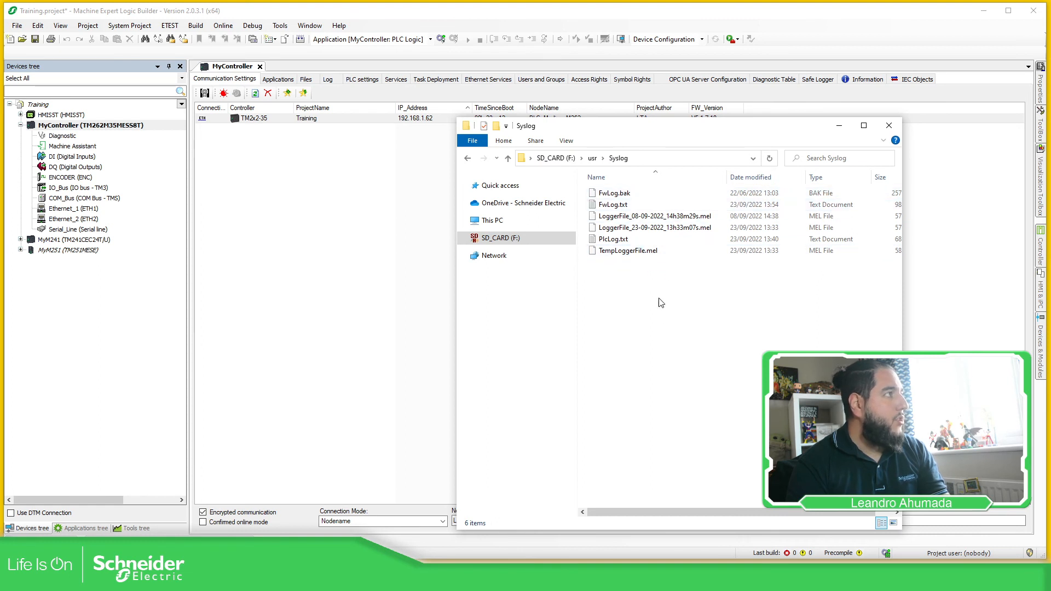
pyautogui.click(305, 79)
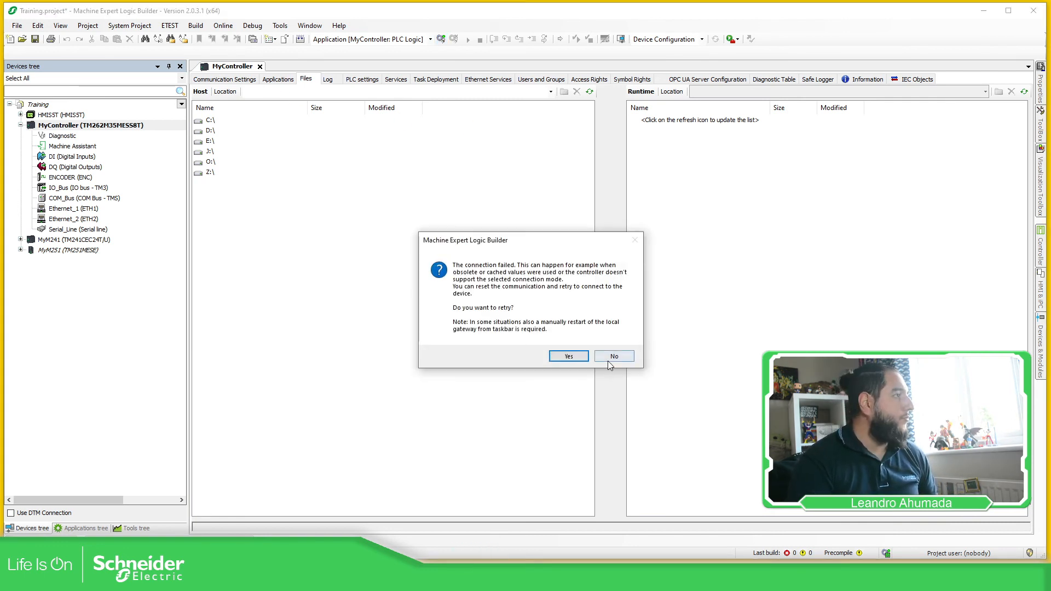
# Step: Decline the retry, log in to PLC_ModiconM262 accepting certificate and credentials, and reopen Files
pyautogui.click(612, 355)
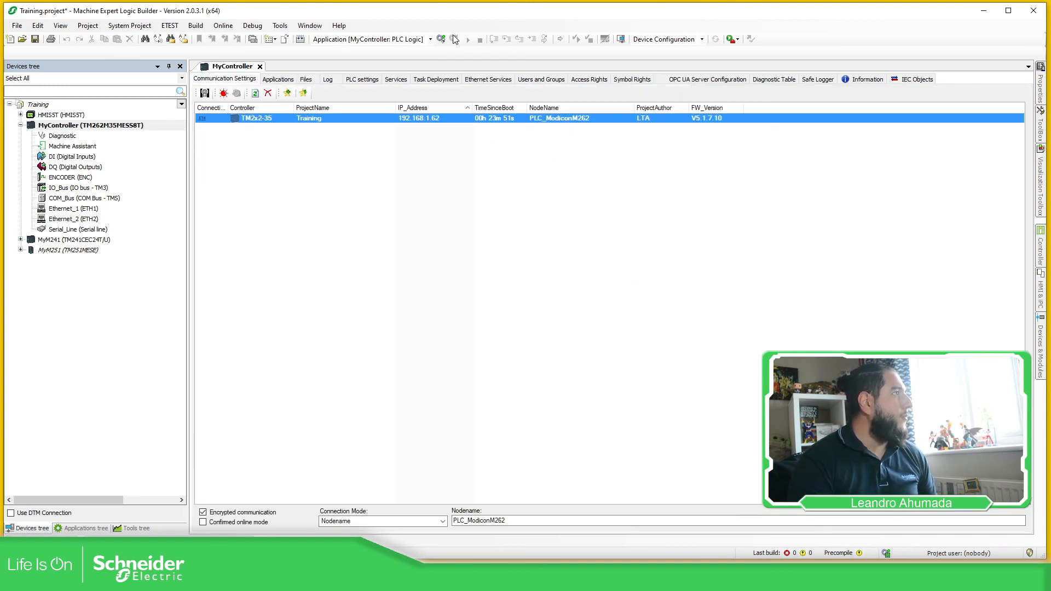
pyautogui.click(439, 39)
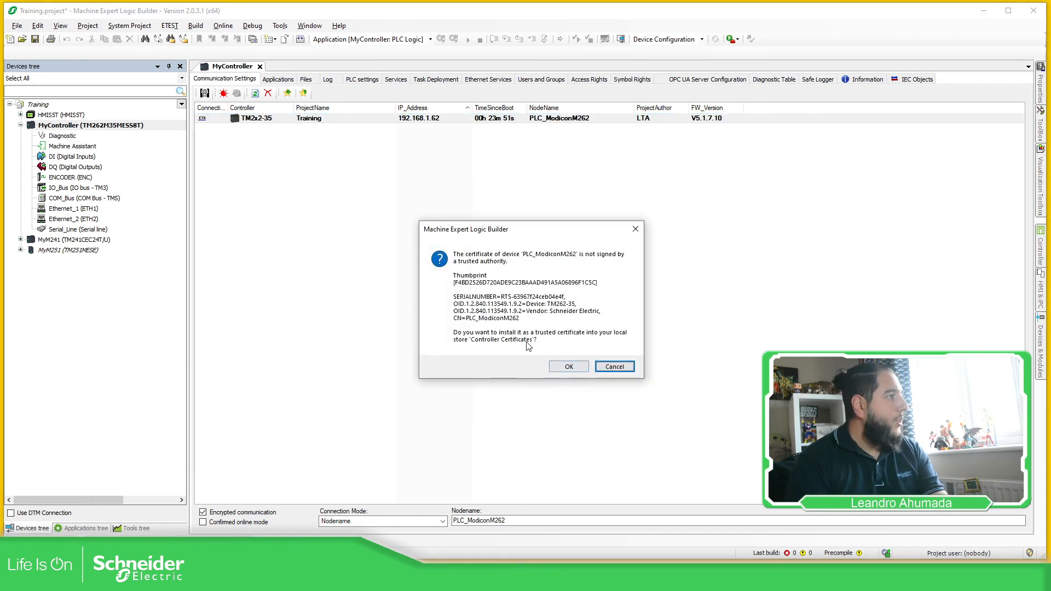
pyautogui.click(568, 366)
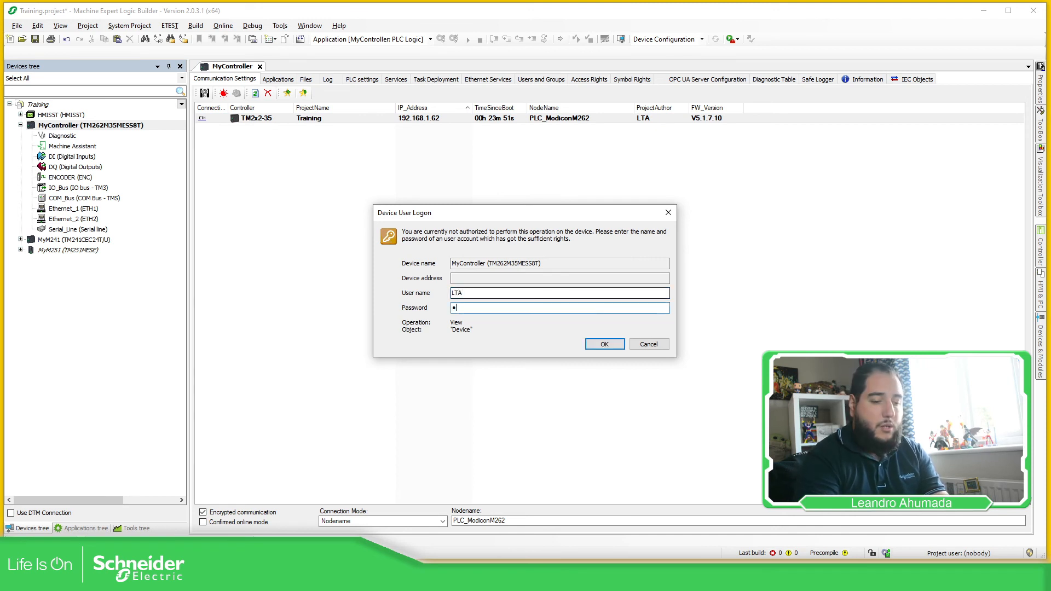
pyautogui.click(603, 343)
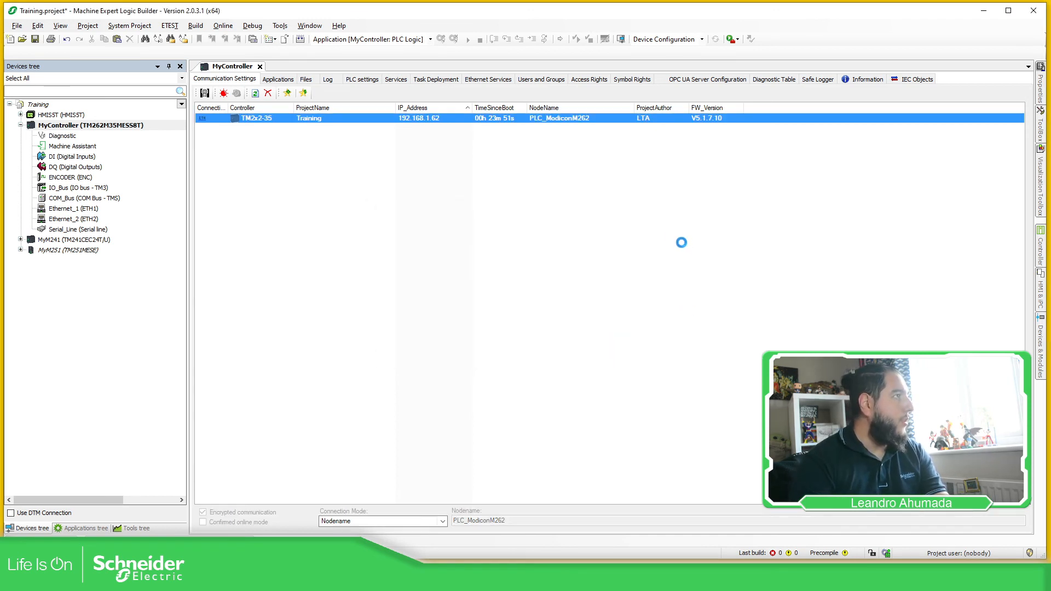
pyautogui.click(78, 529)
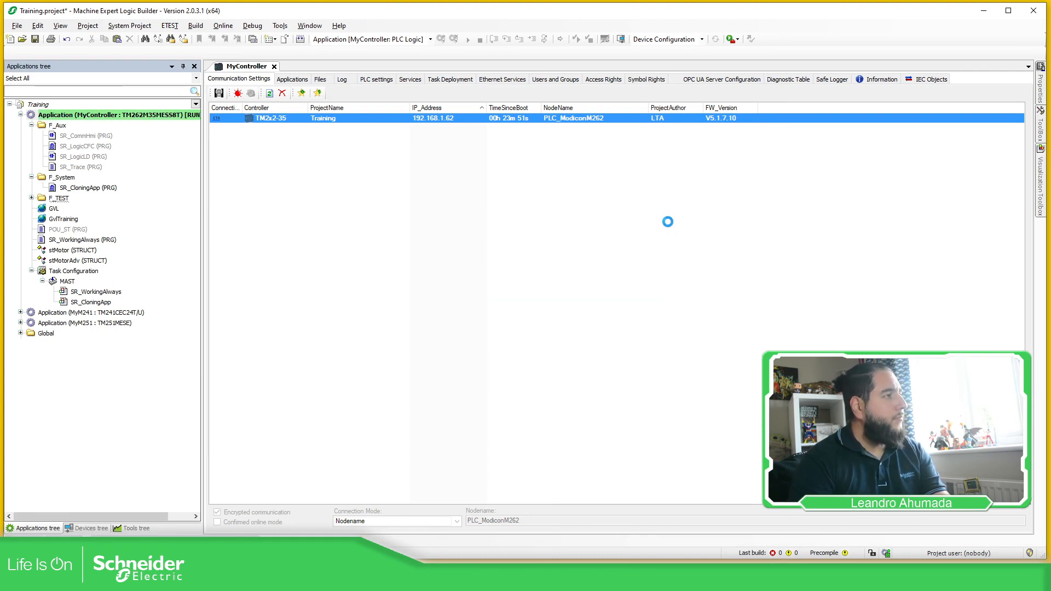
pyautogui.click(440, 38)
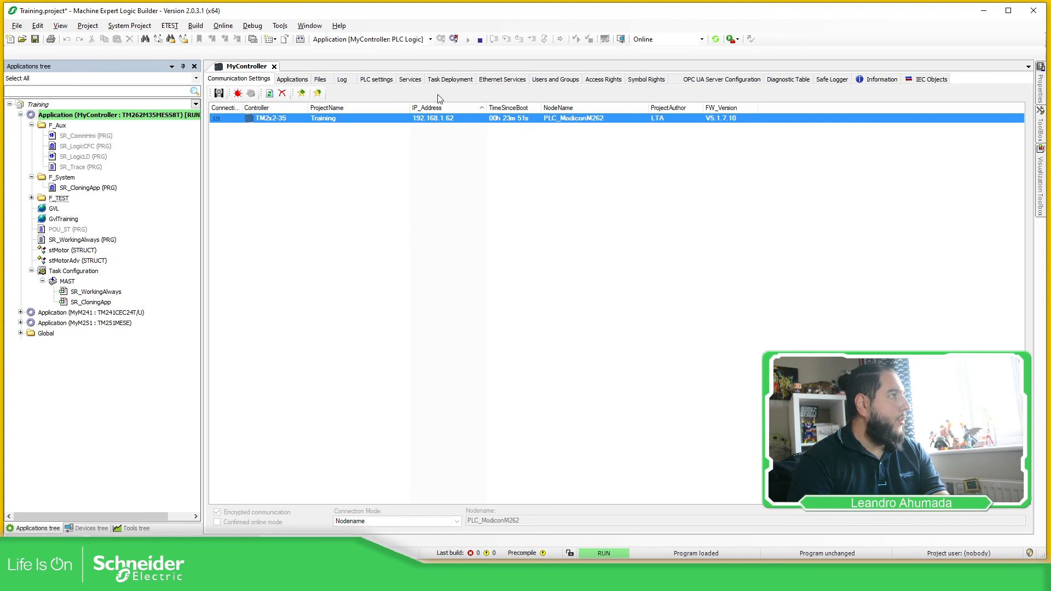
pyautogui.click(320, 79)
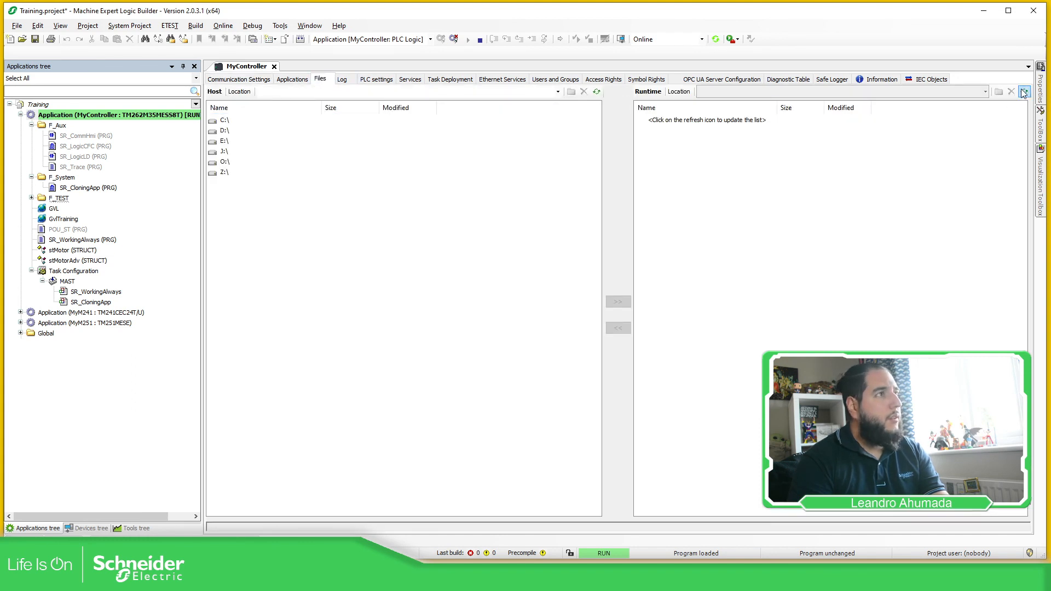
# Step: Refresh the Runtime pane and compare the controller's Syslog files with the SD card's six logs
pyautogui.click(1024, 92)
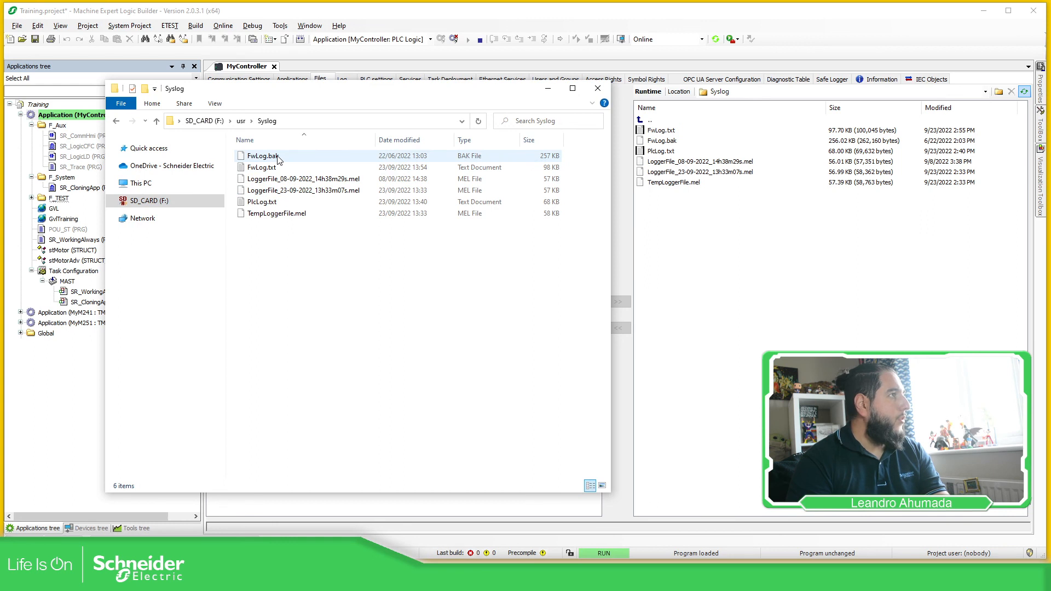
pyautogui.click(261, 202)
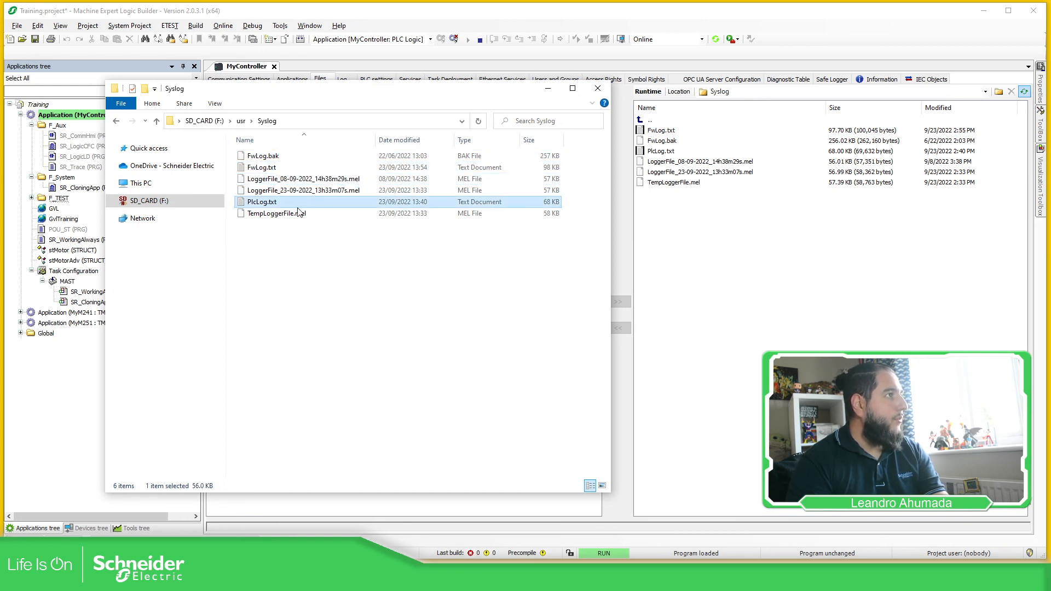
pyautogui.moveTo(275, 213)
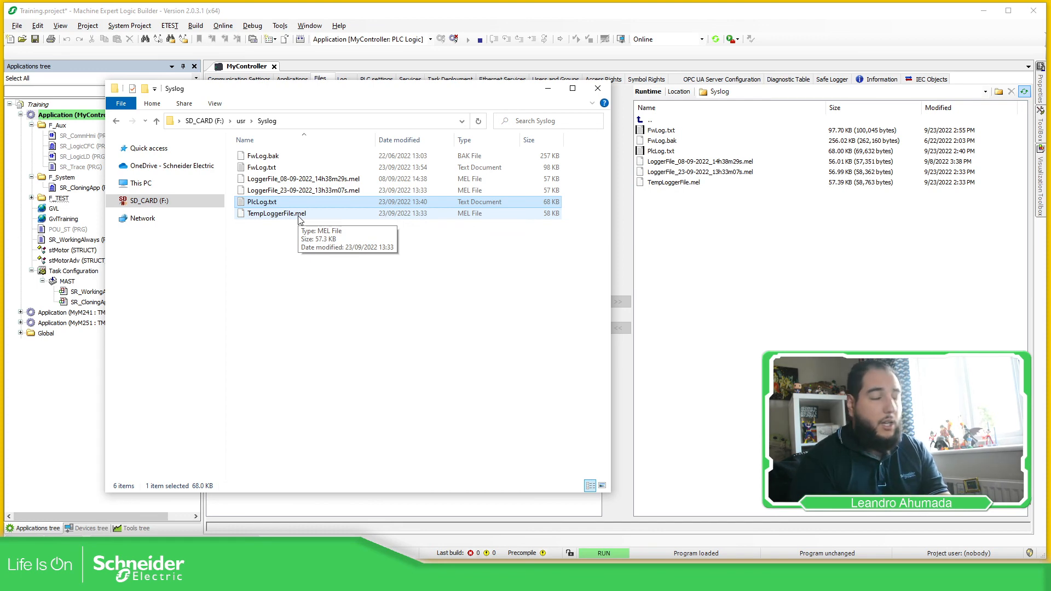
pyautogui.click(595, 88)
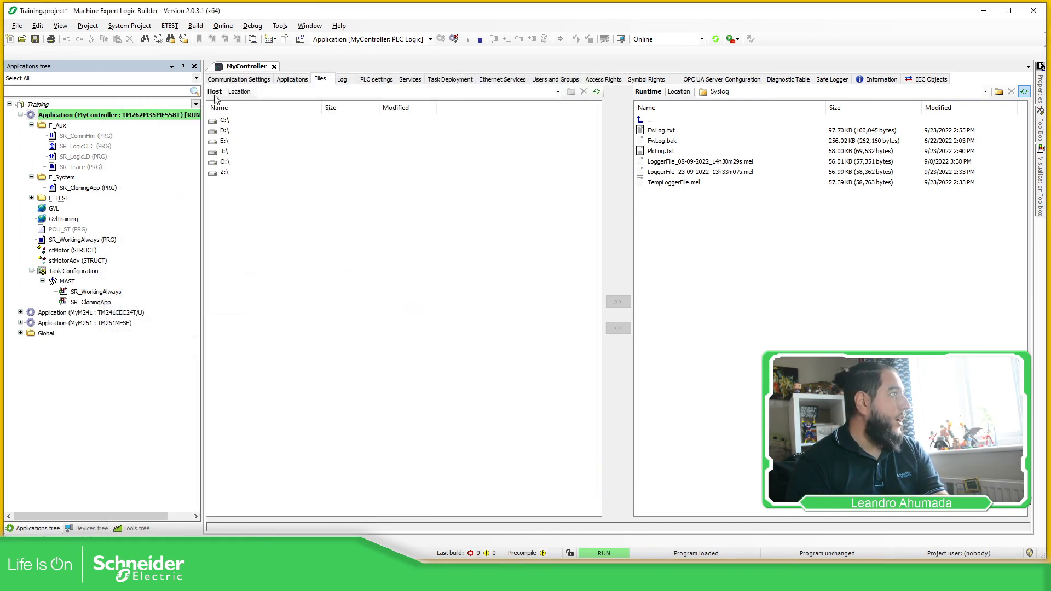
pyautogui.click(59, 26)
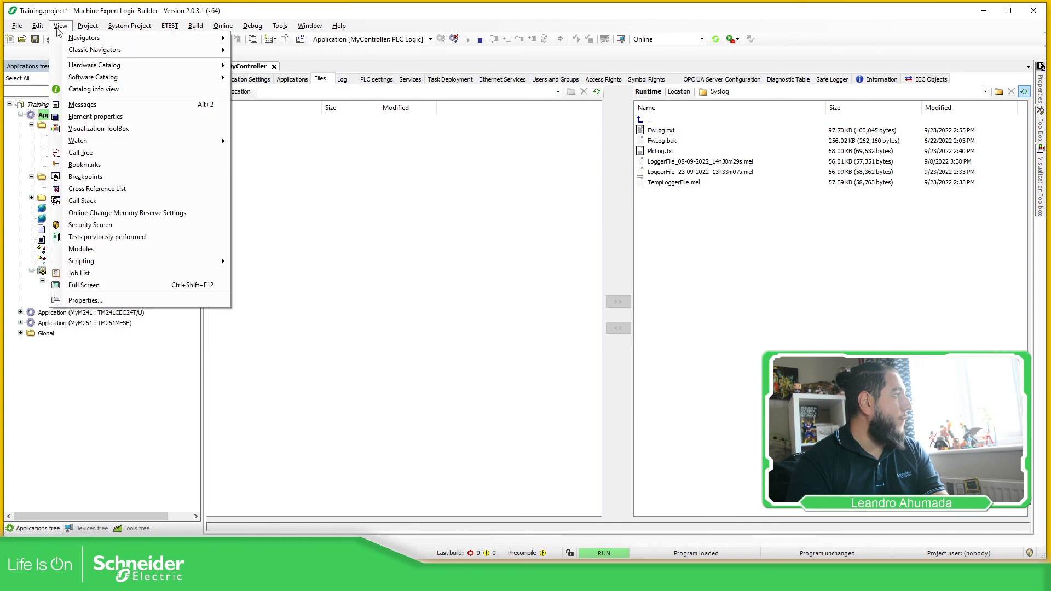